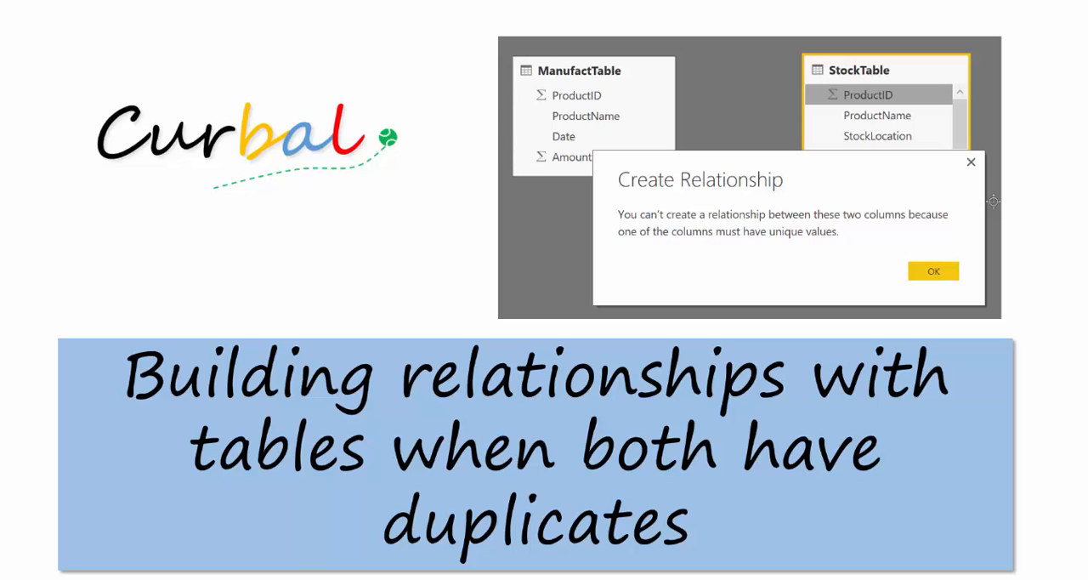
{"action": "mouse_move", "coordinate": [762, 139]}
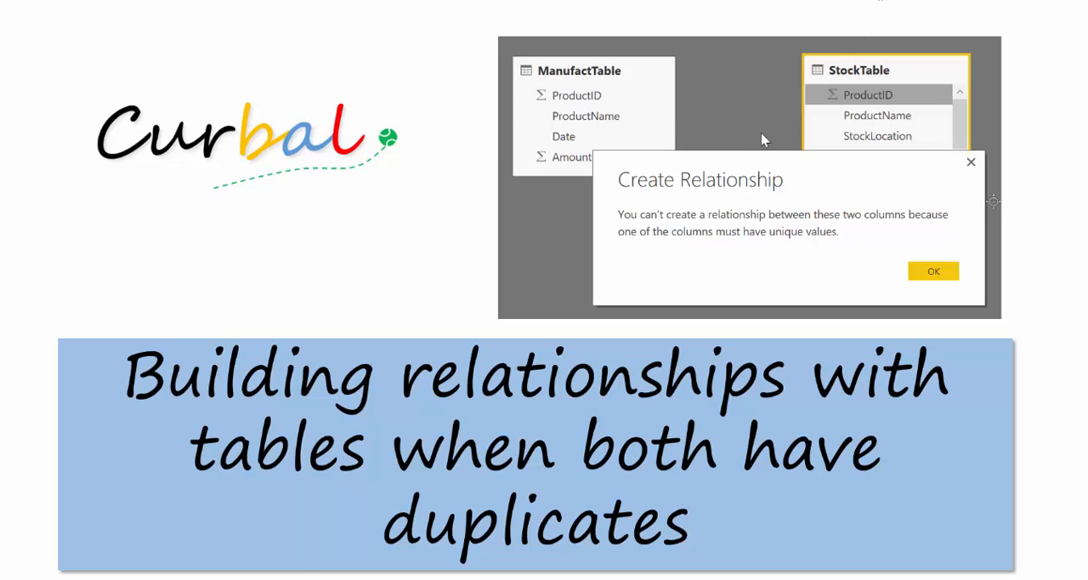
{"action": "mouse_move", "coordinate": [860, 197]}
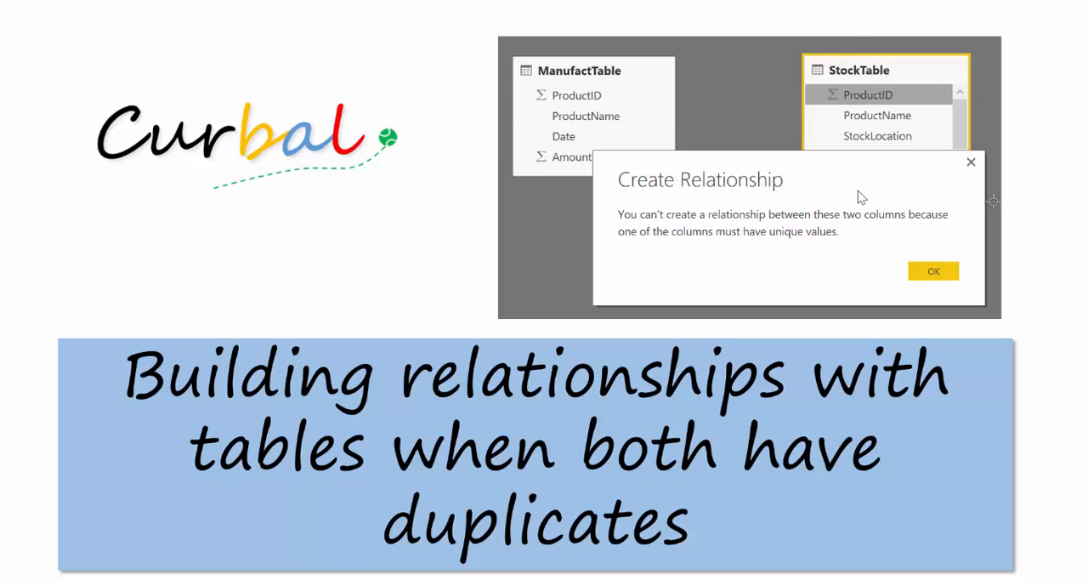
{"action": "mouse_move", "coordinate": [697, 263]}
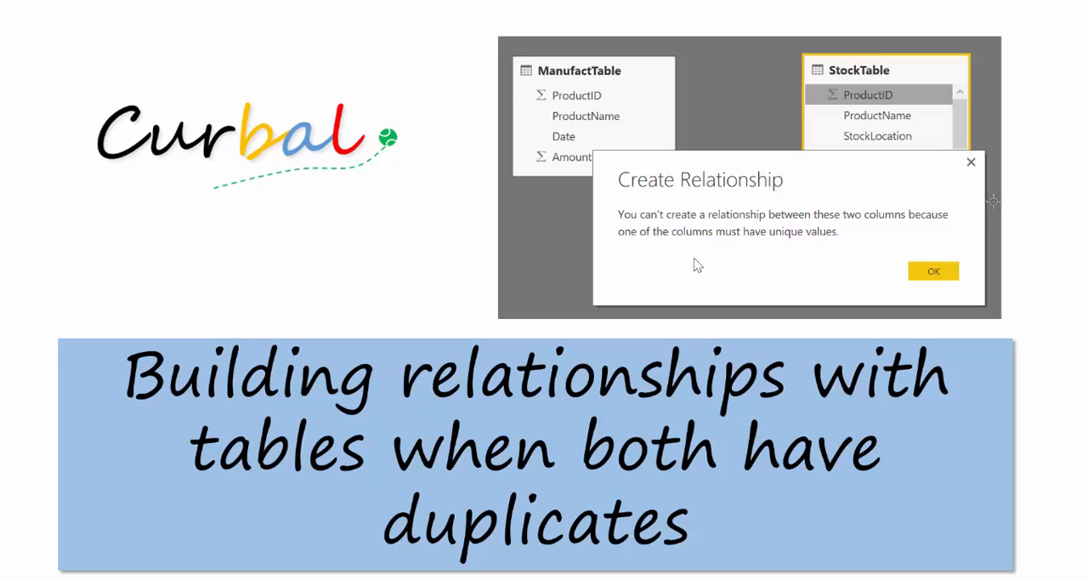
{"action": "mouse_move", "coordinate": [782, 228]}
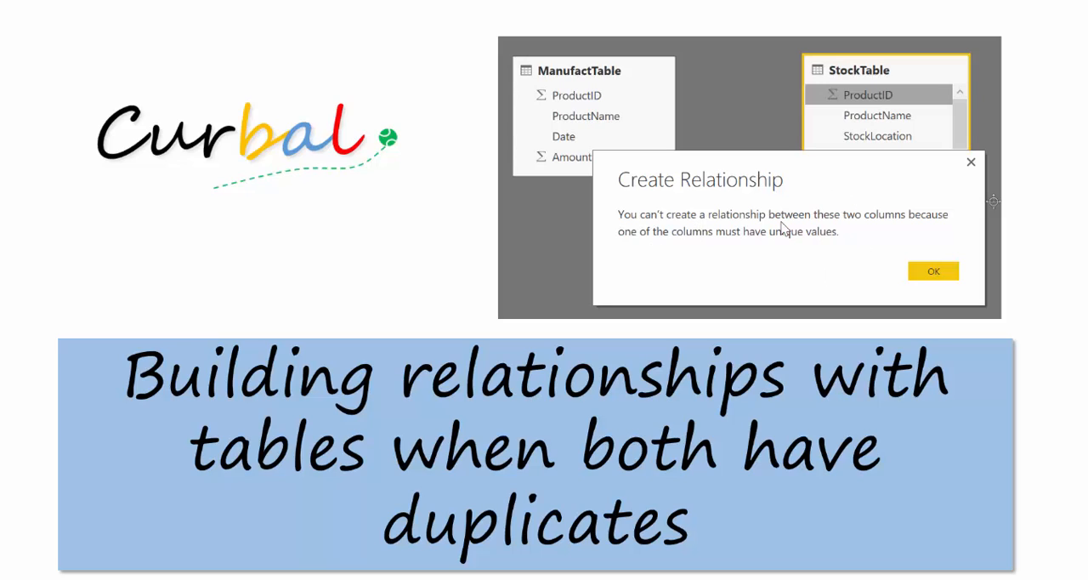
{"action": "mouse_move", "coordinate": [684, 235]}
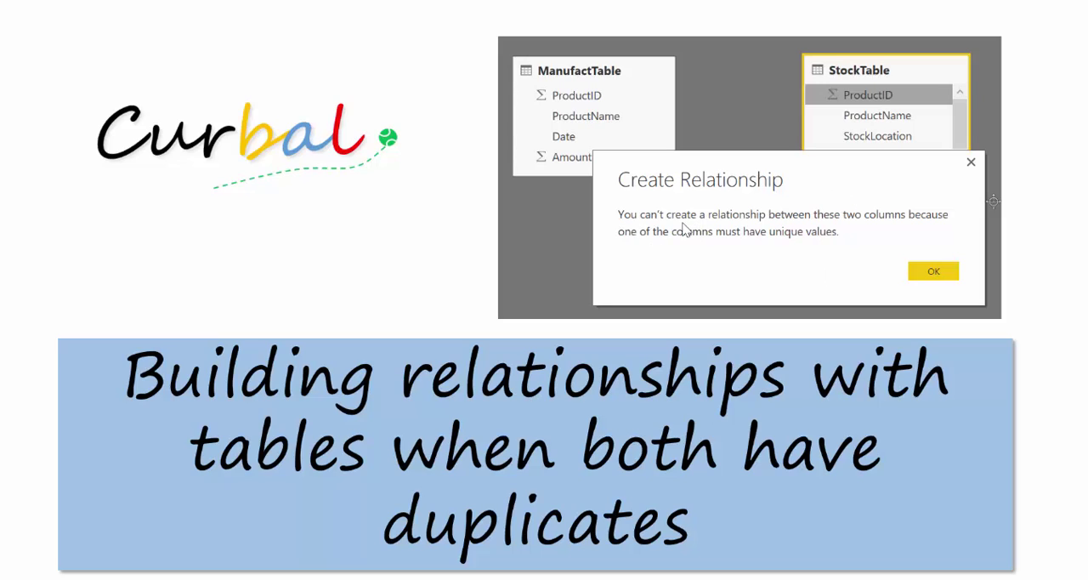
{"action": "mouse_move", "coordinate": [689, 248]}
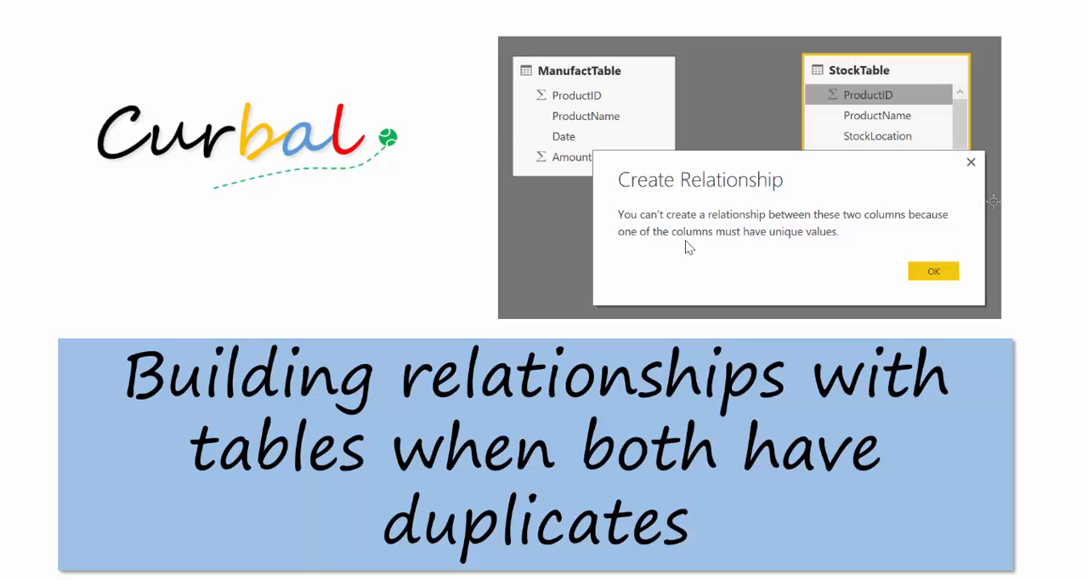
{"action": "mouse_move", "coordinate": [727, 245]}
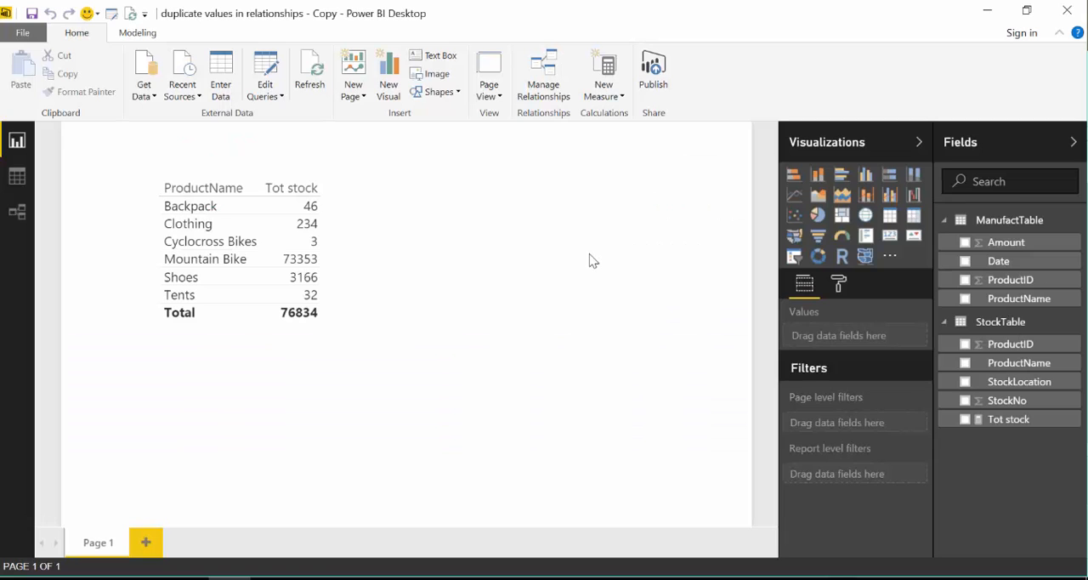
Bring up the Query Editor and preview StockTable, where ProductID 10030 repeats
{"action": "left_click", "coordinate": [378, 195]}
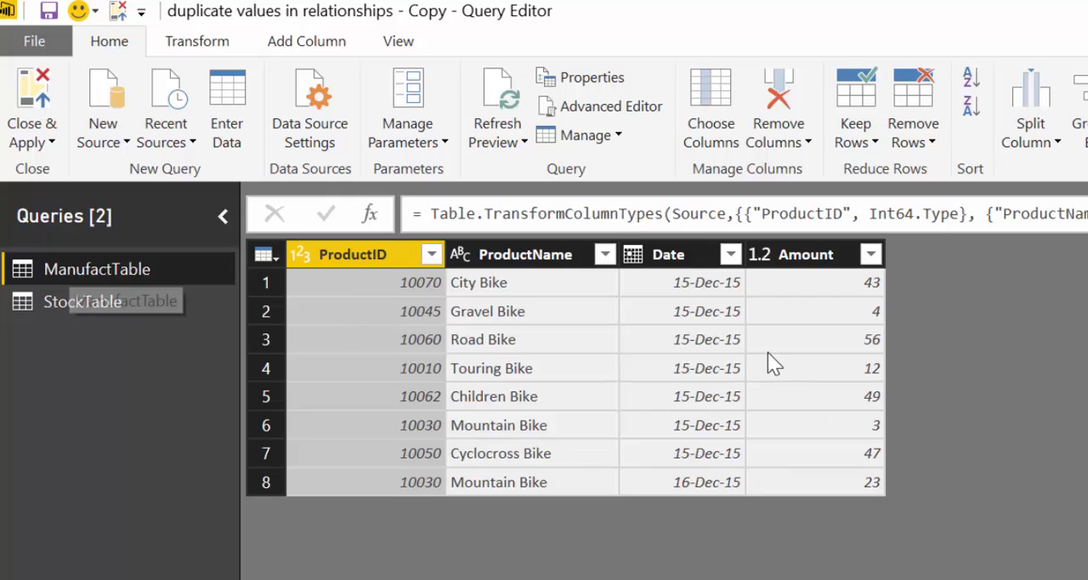
{"action": "mouse_move", "coordinate": [378, 400]}
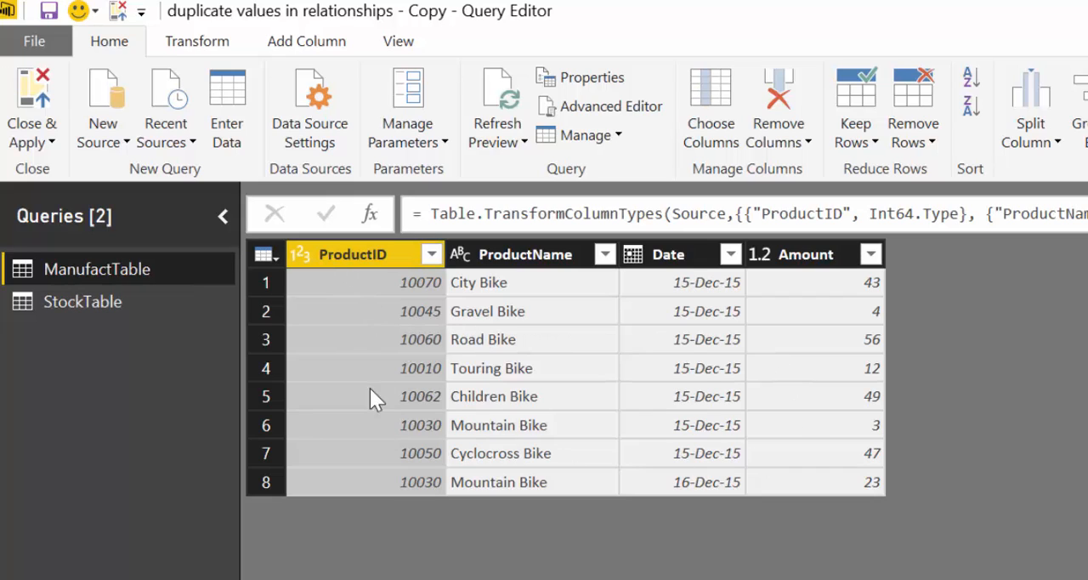
{"action": "mouse_move", "coordinate": [672, 287]}
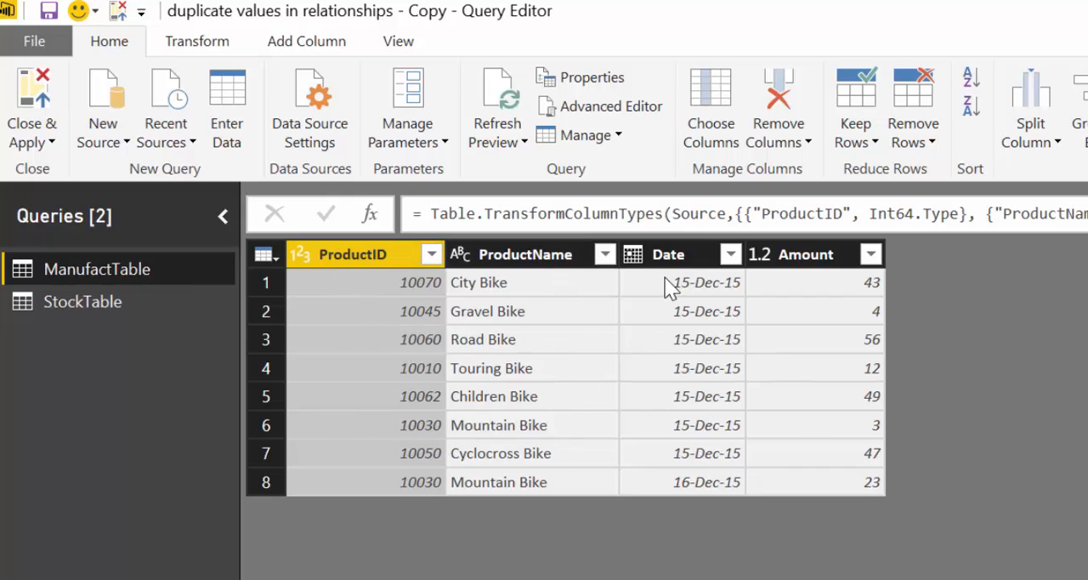
{"action": "mouse_move", "coordinate": [825, 296]}
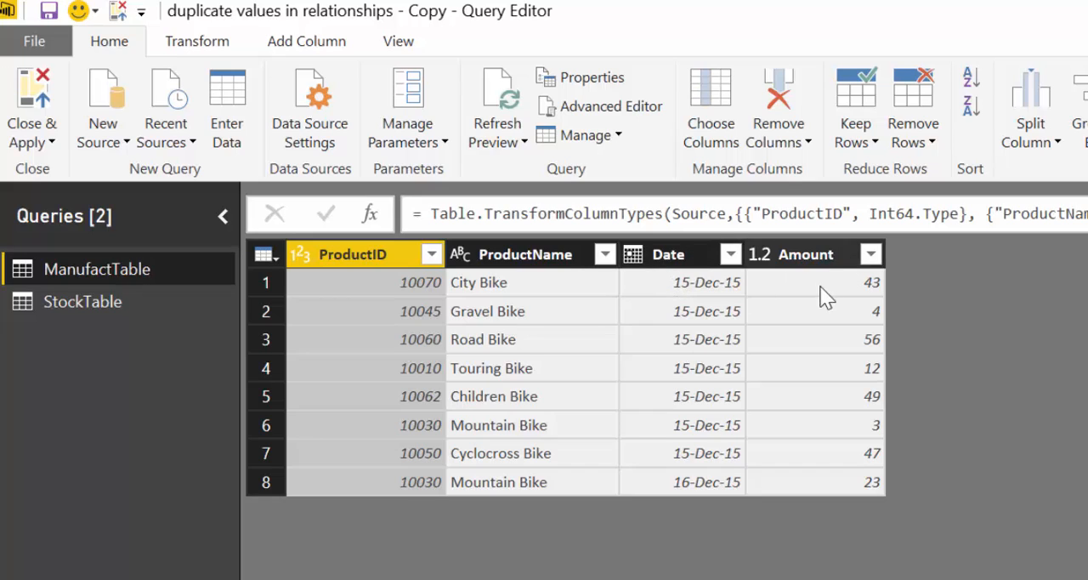
{"action": "mouse_move", "coordinate": [502, 288]}
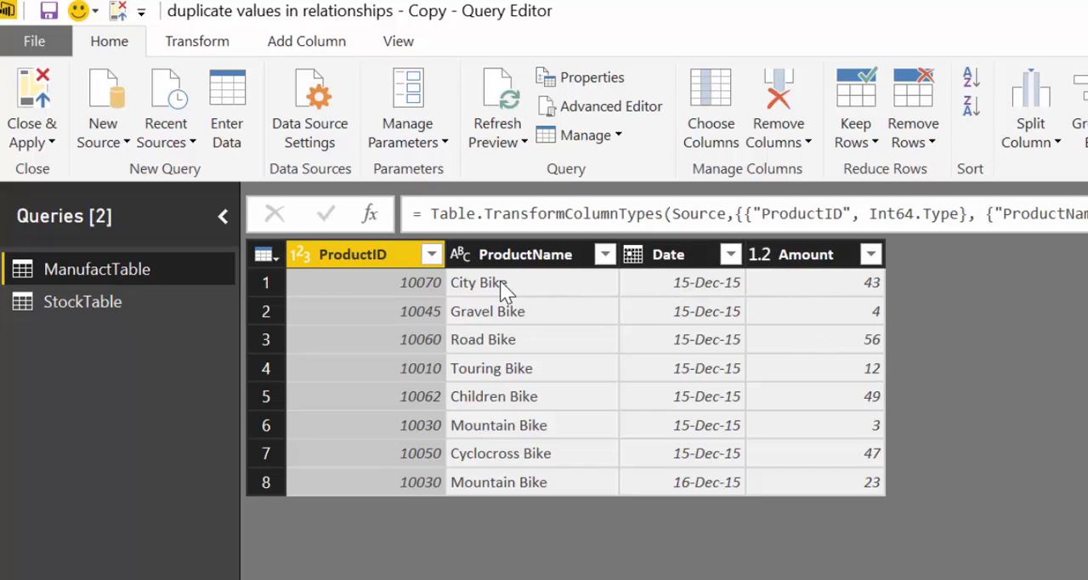
{"action": "mouse_move", "coordinate": [82, 301]}
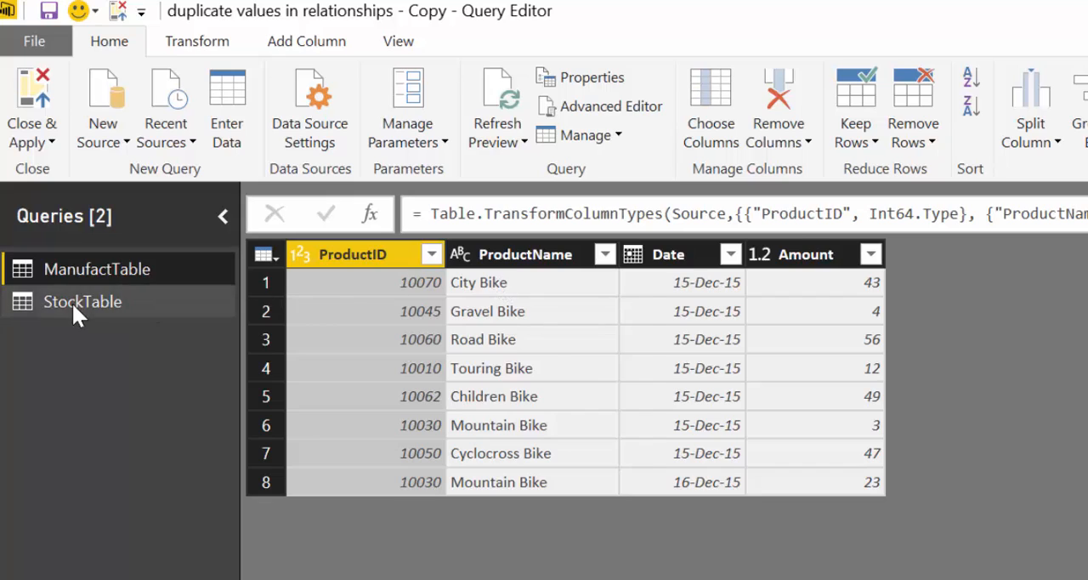
{"action": "left_click", "coordinate": [82, 301]}
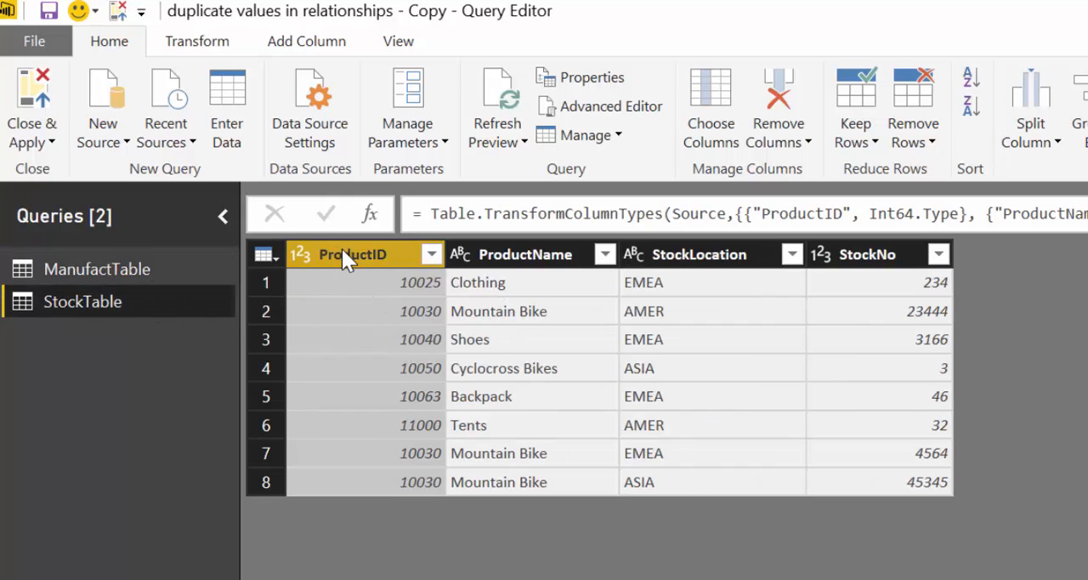
{"action": "mouse_move", "coordinate": [518, 306]}
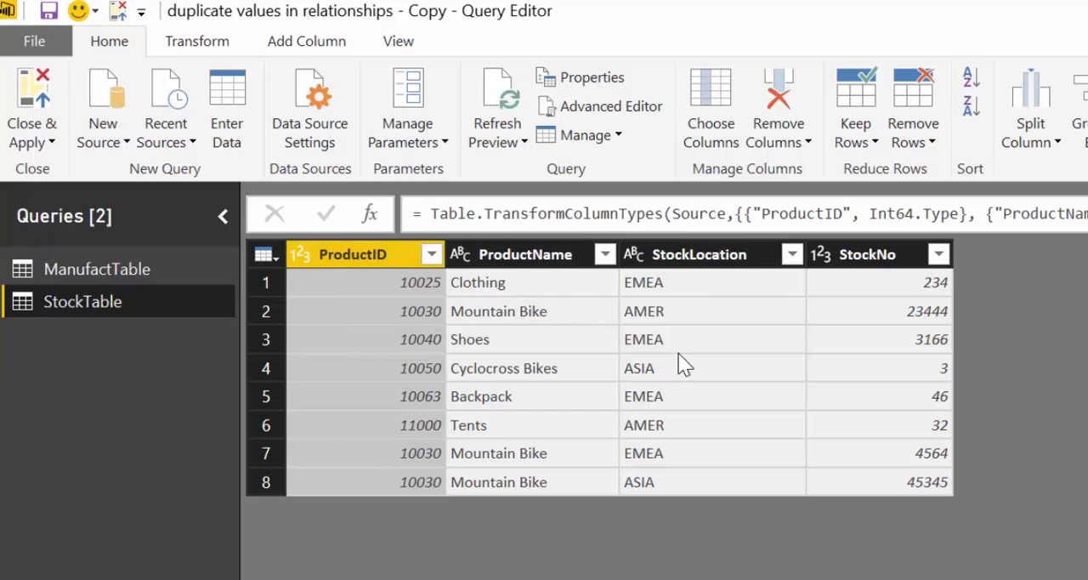
{"action": "mouse_move", "coordinate": [915, 309]}
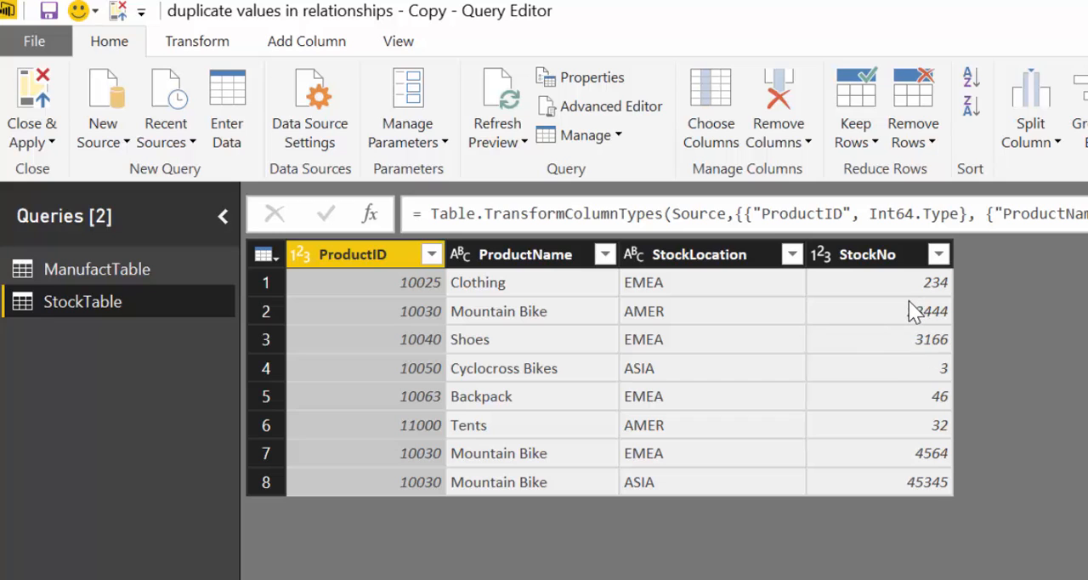
{"action": "mouse_move", "coordinate": [673, 372]}
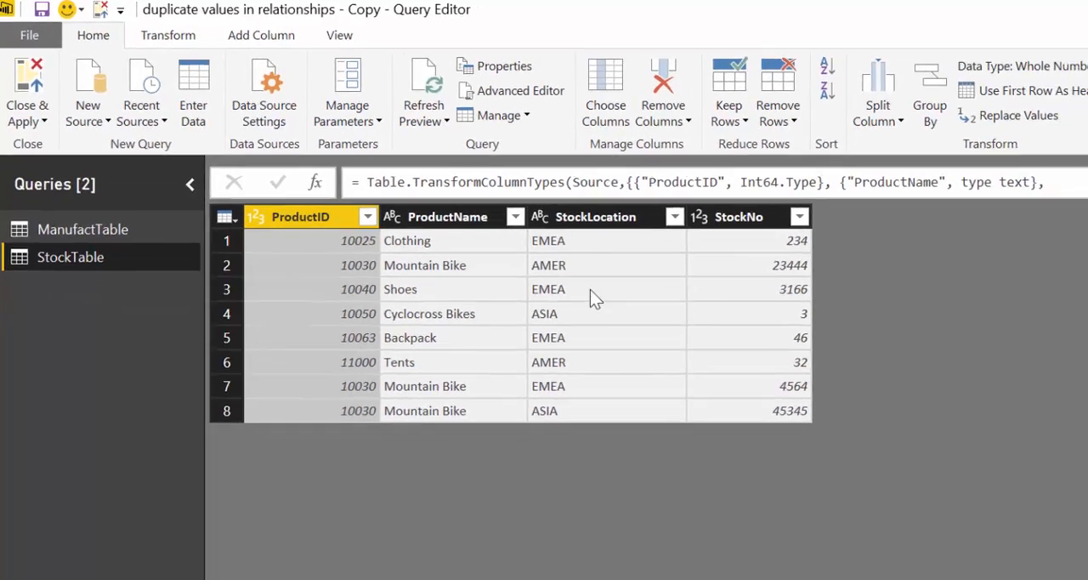
Return to the report and add ManufactTable's Amount to the stock table, showing 237.00 on every row
{"action": "left_click", "coordinate": [27, 94]}
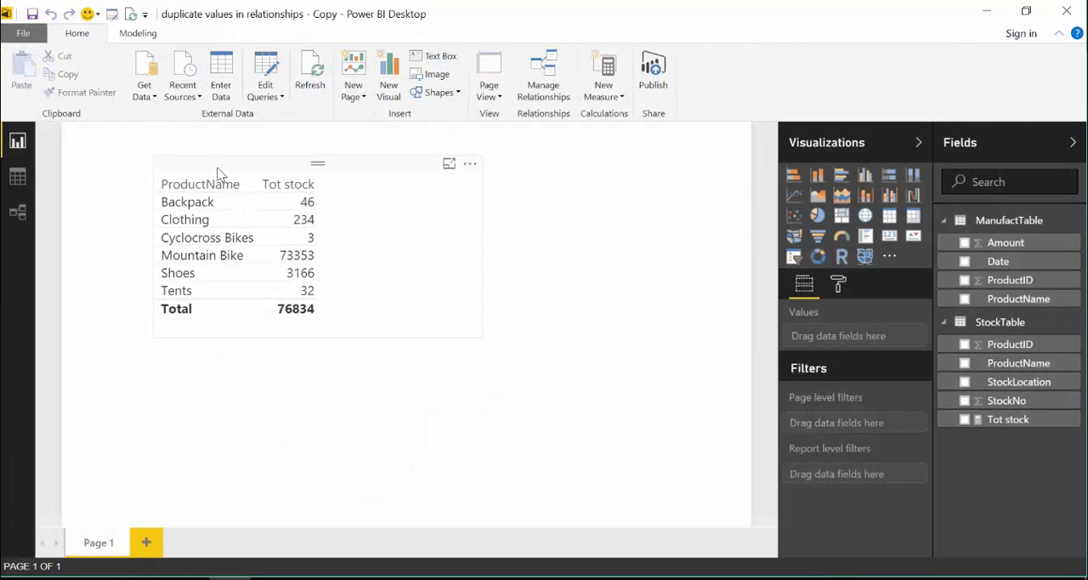
{"action": "left_click", "coordinate": [298, 246]}
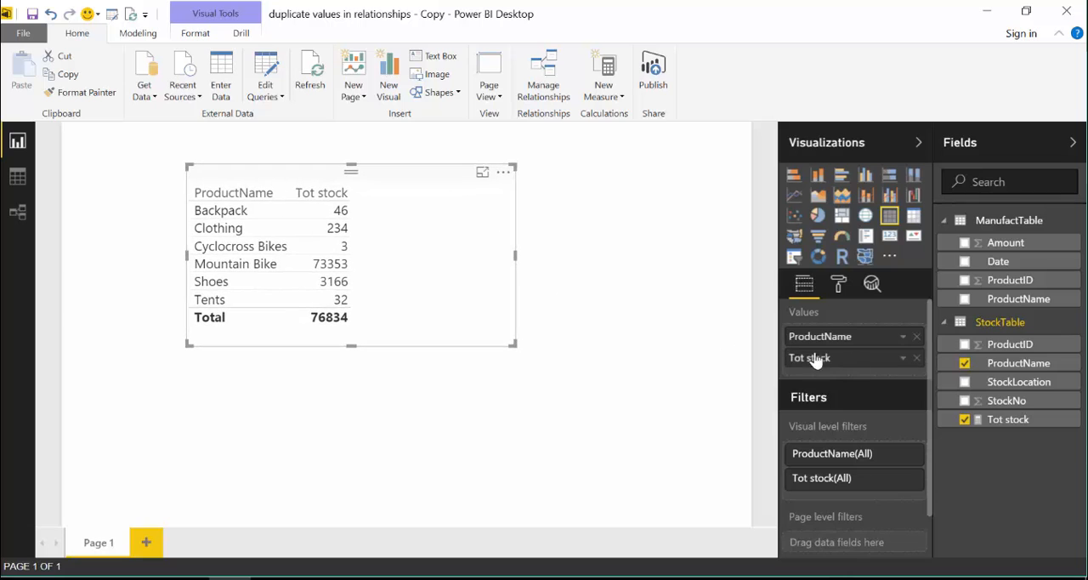
{"action": "mouse_move", "coordinate": [837, 366]}
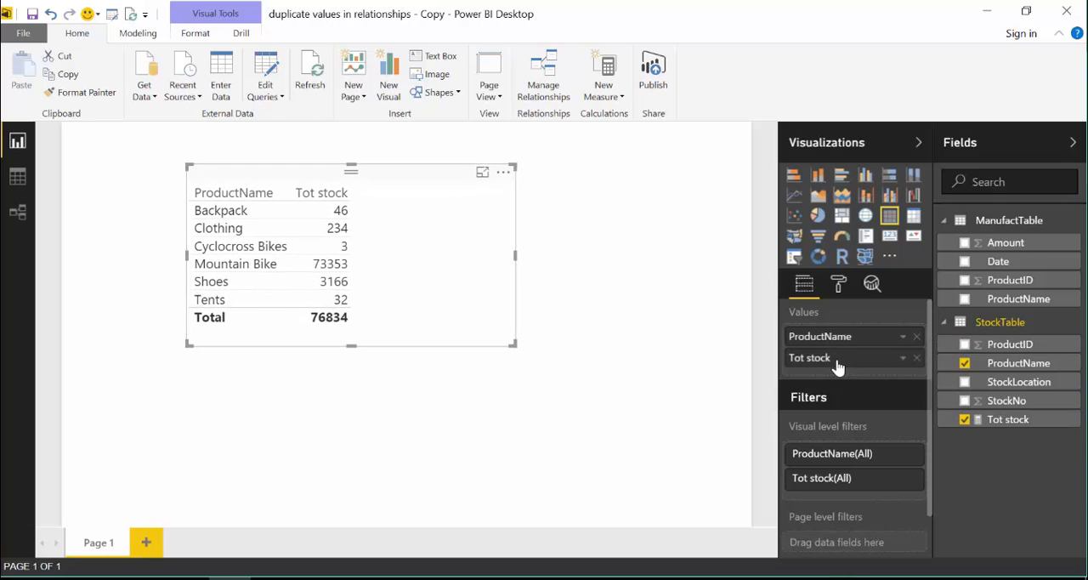
{"action": "mouse_move", "coordinate": [315, 282]}
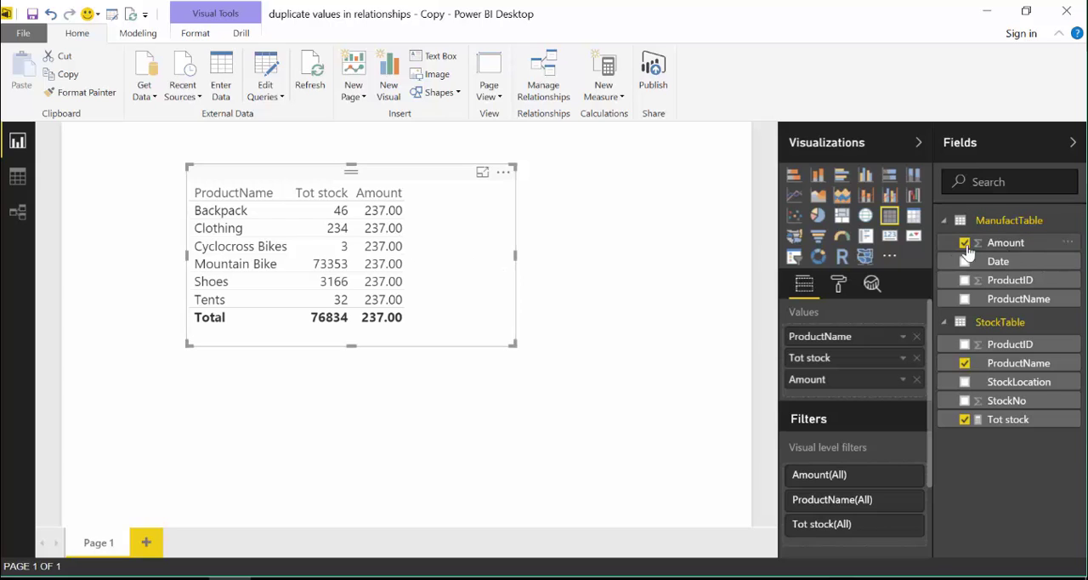
{"action": "mouse_move", "coordinate": [994, 396]}
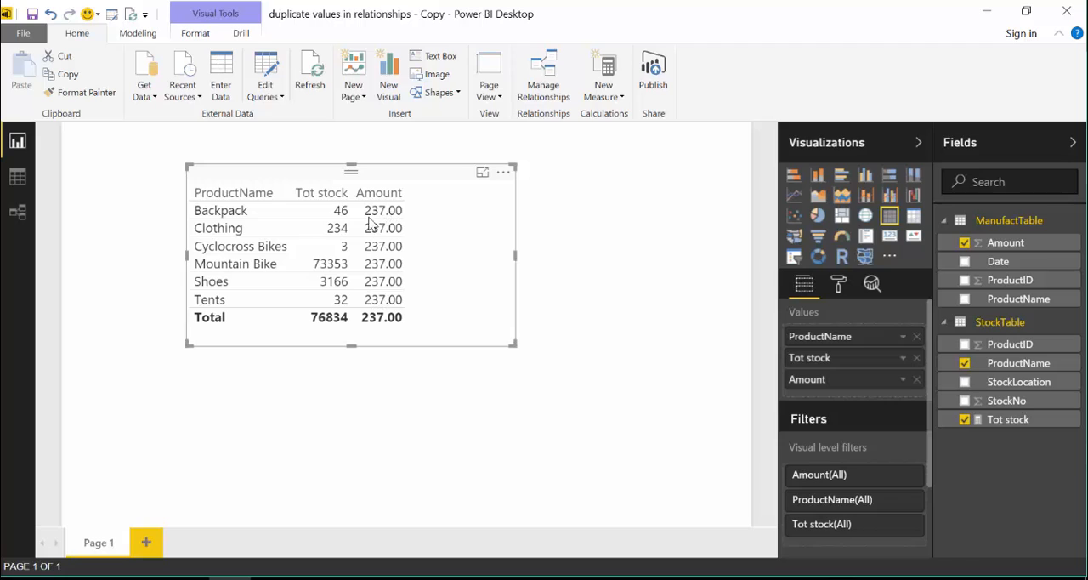
{"action": "mouse_move", "coordinate": [92, 222]}
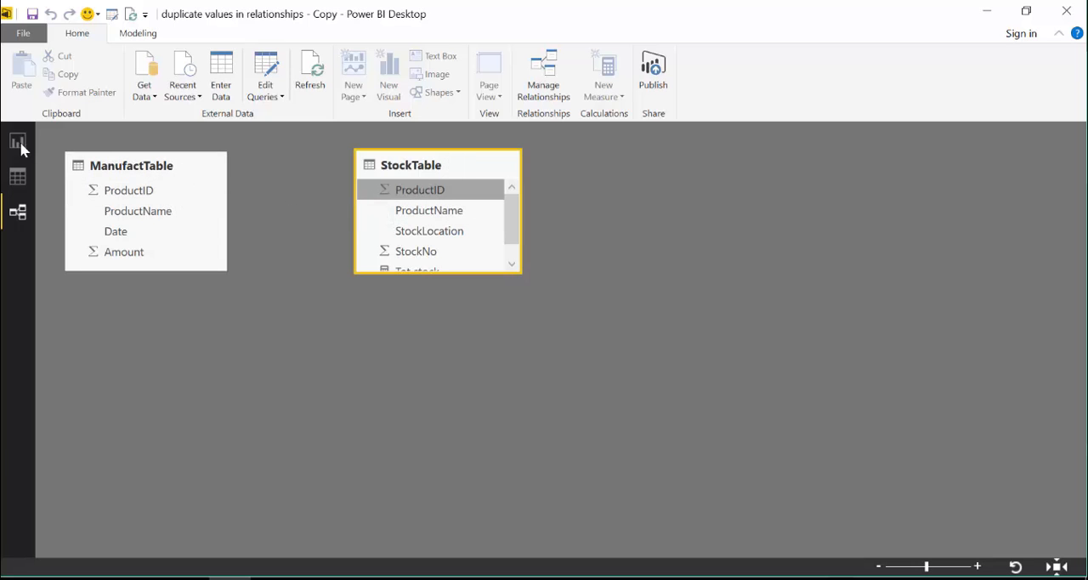
{"action": "left_click", "coordinate": [17, 141]}
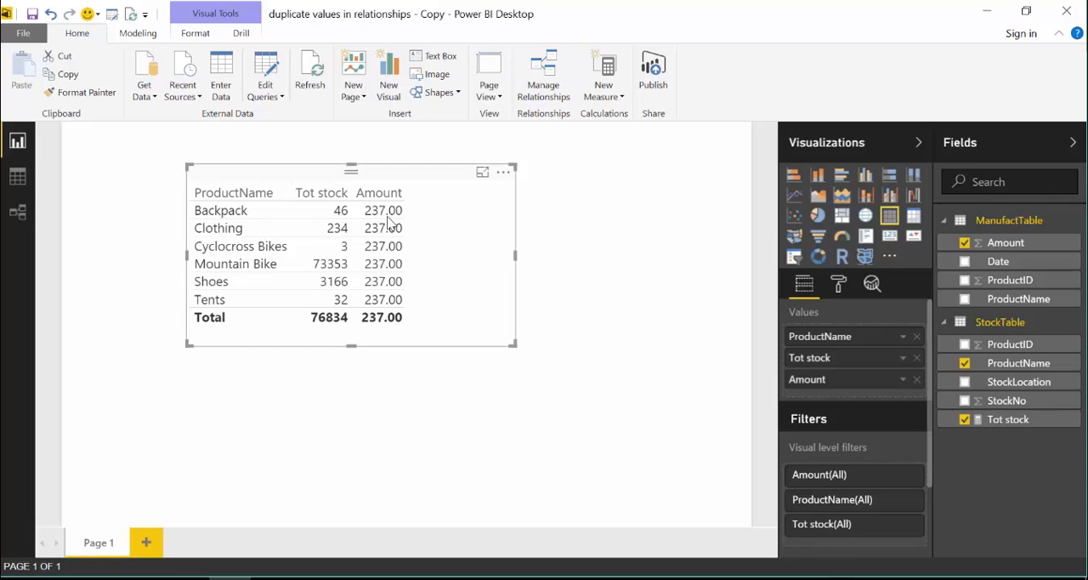
{"action": "mouse_move", "coordinate": [383, 228]}
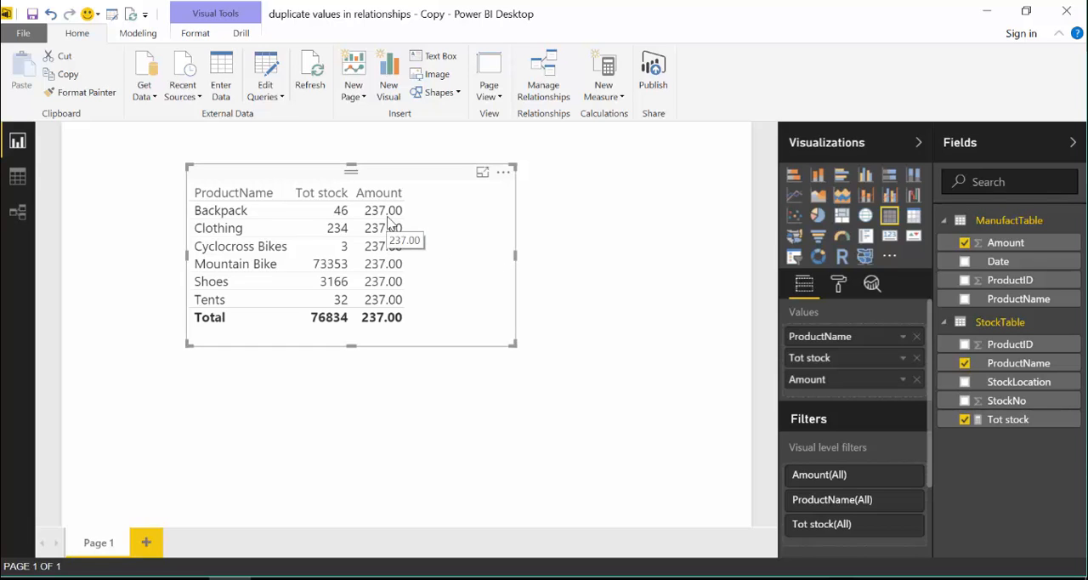
{"action": "mouse_move", "coordinate": [17, 211]}
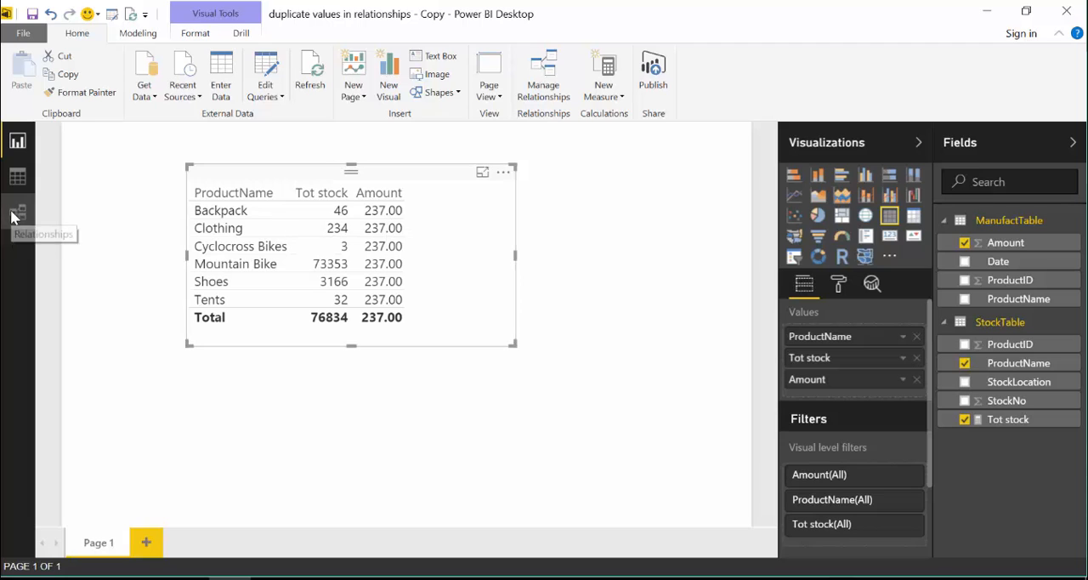
Drag ManufactTable ProductID onto StockTable ProductID and dismiss the unique-values error
{"action": "left_click", "coordinate": [17, 210]}
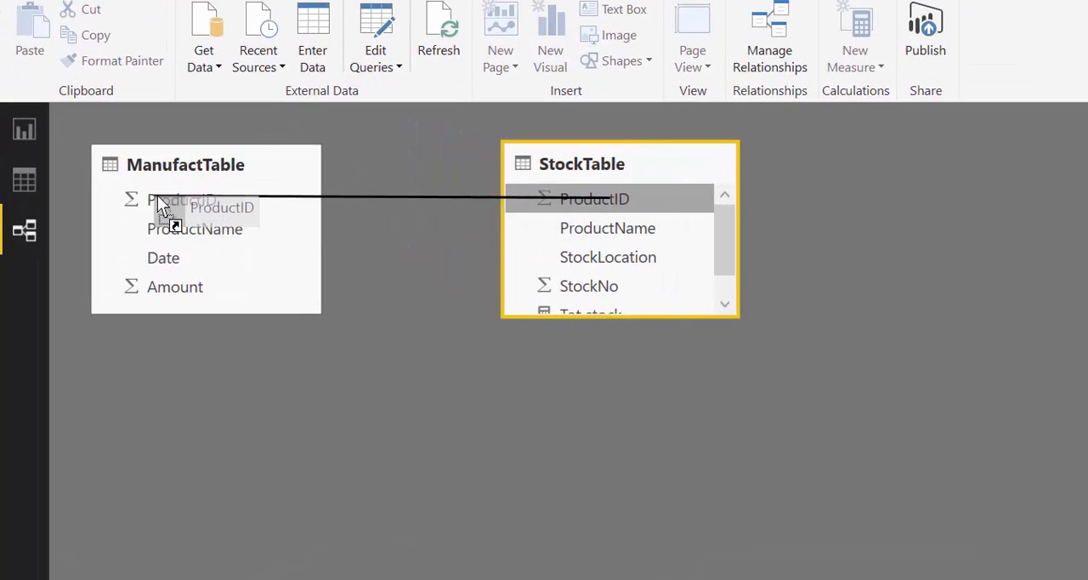
{"action": "left_click_drag", "start_coordinate": [181, 199], "coordinate": [596, 199]}
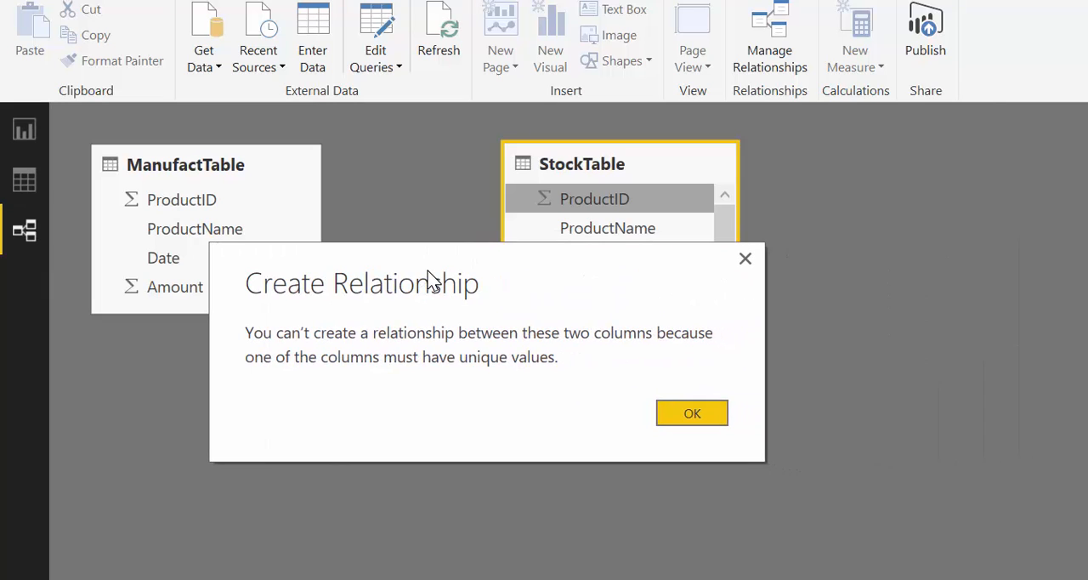
{"action": "mouse_move", "coordinate": [604, 381]}
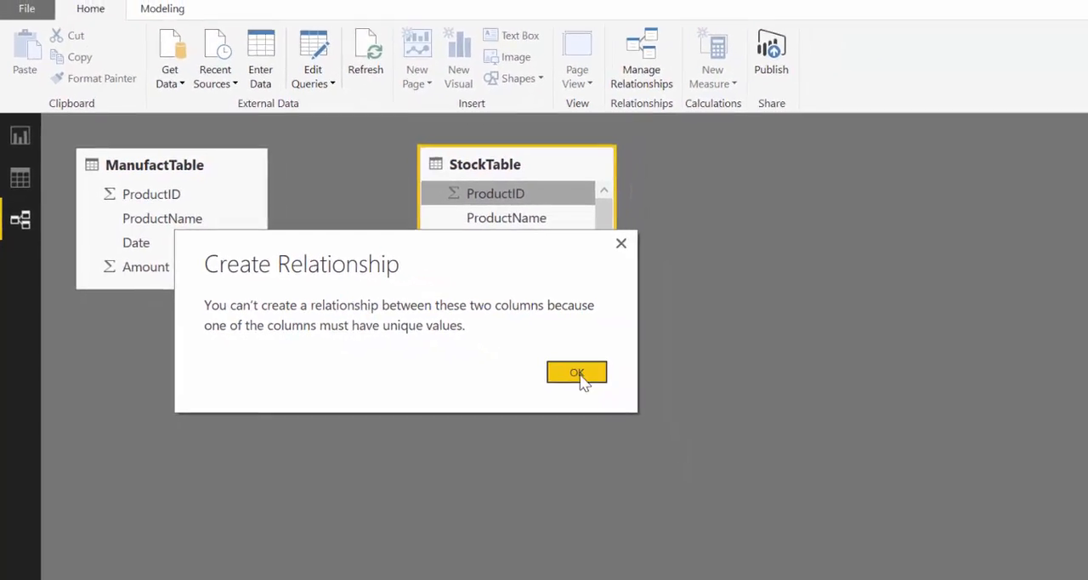
{"action": "left_click", "coordinate": [576, 373]}
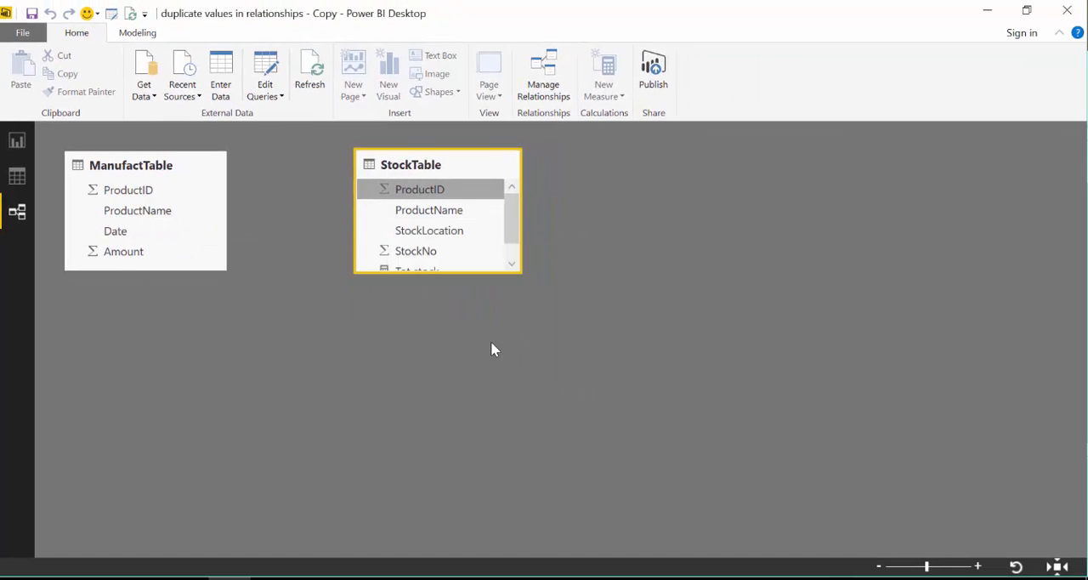
{"action": "mouse_move", "coordinate": [291, 126]}
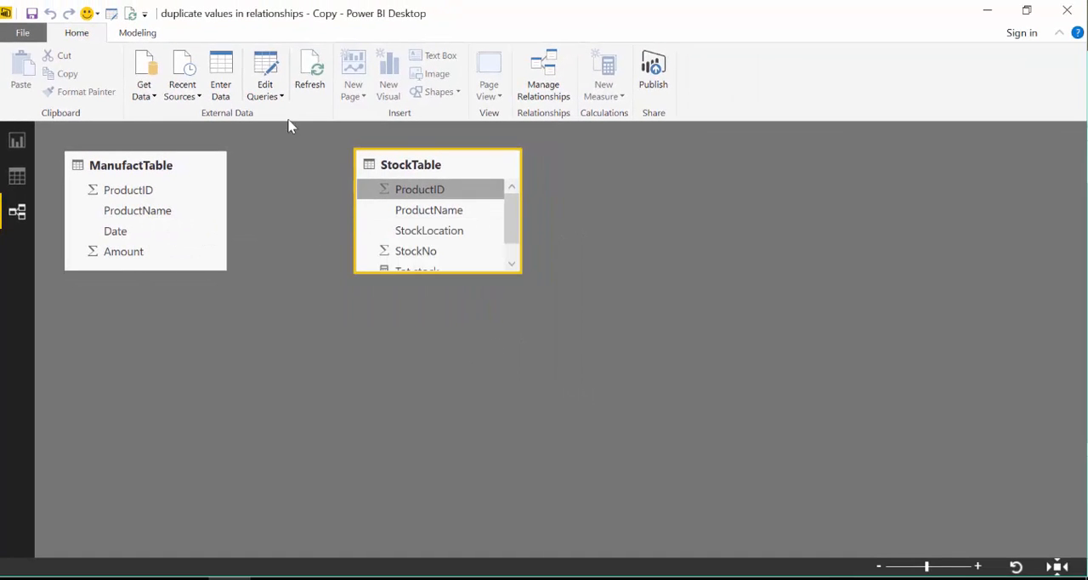
In the Query Editor, add ManufactTable's ProductID column as a new ProductID query
{"action": "left_click", "coordinate": [266, 77]}
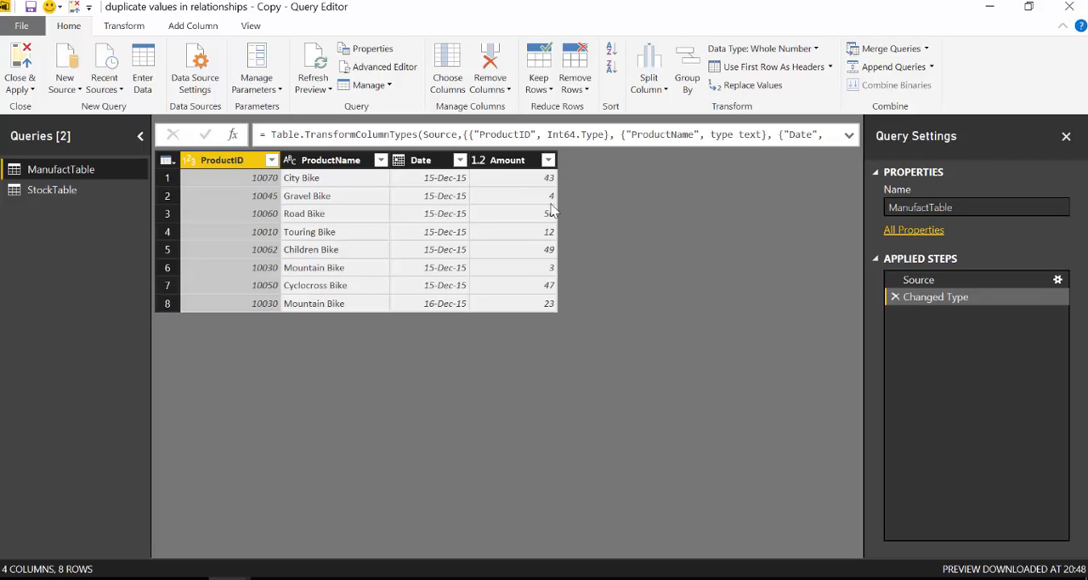
{"action": "mouse_move", "coordinate": [556, 242]}
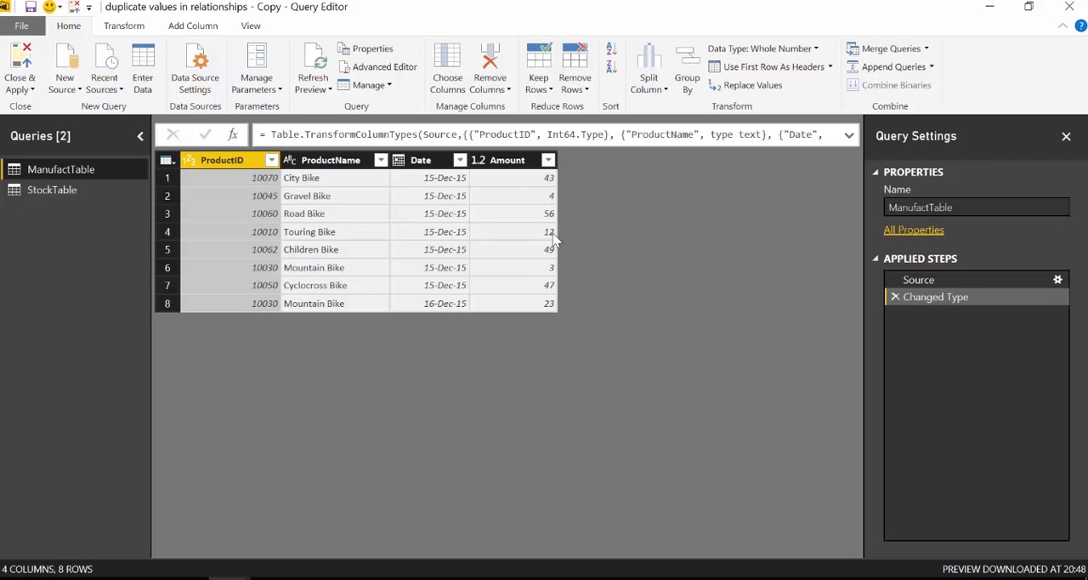
{"action": "mouse_move", "coordinate": [384, 340]}
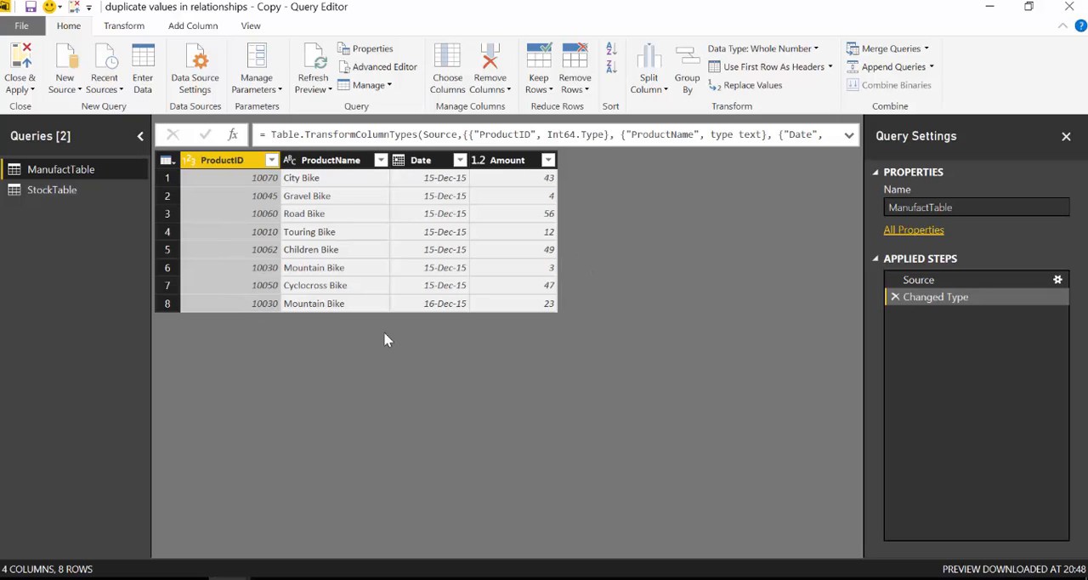
{"action": "mouse_move", "coordinate": [458, 303]}
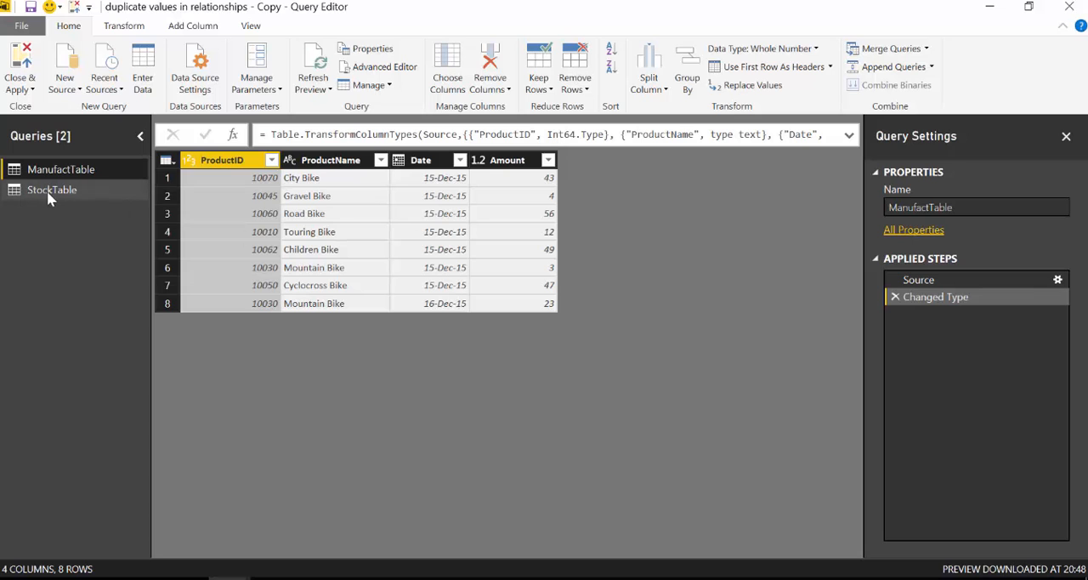
{"action": "left_click", "coordinate": [51, 190]}
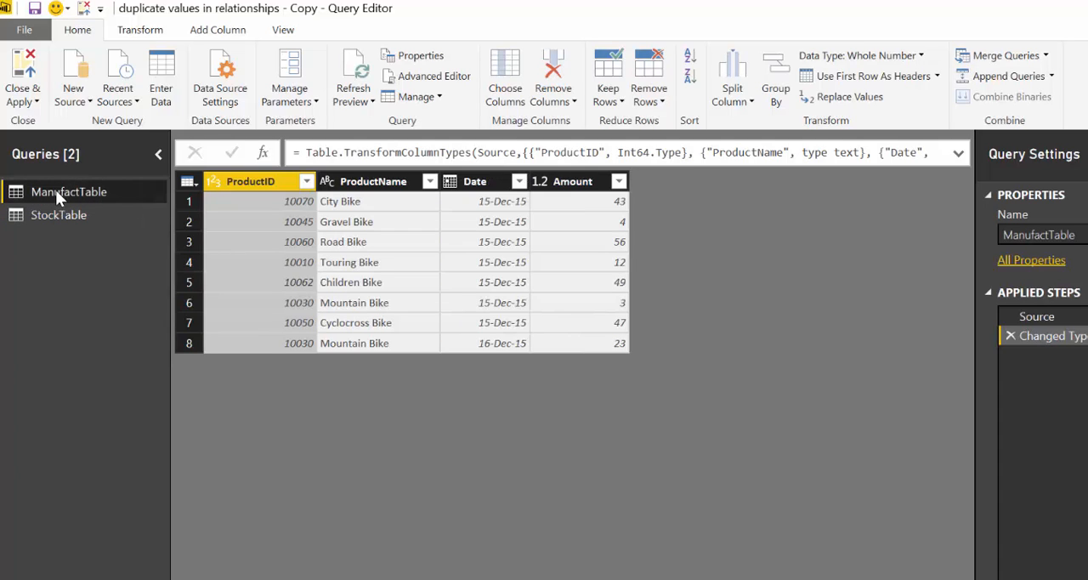
{"action": "mouse_move", "coordinate": [106, 205]}
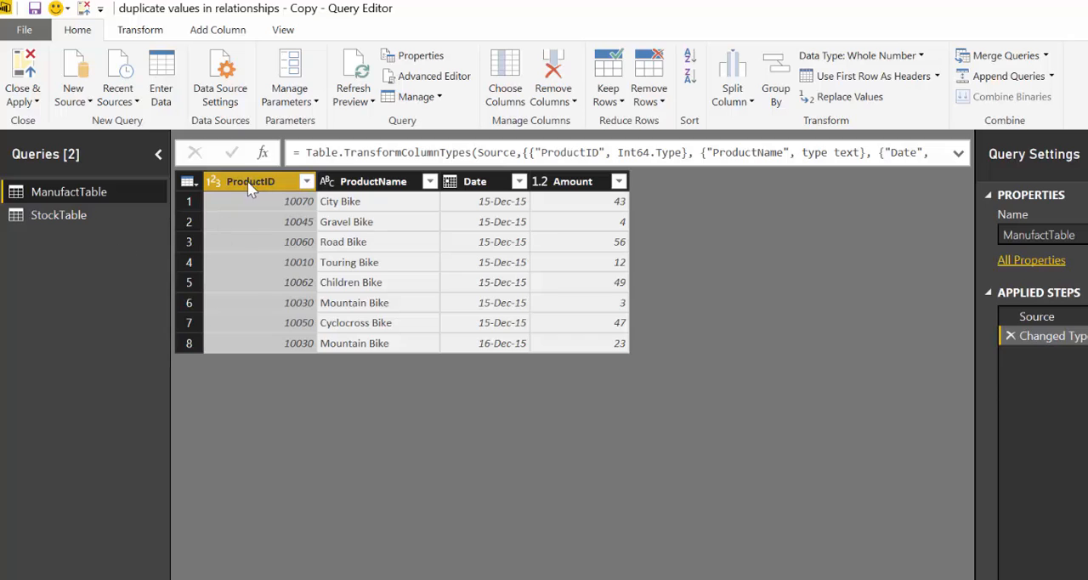
{"action": "mouse_move", "coordinate": [268, 196]}
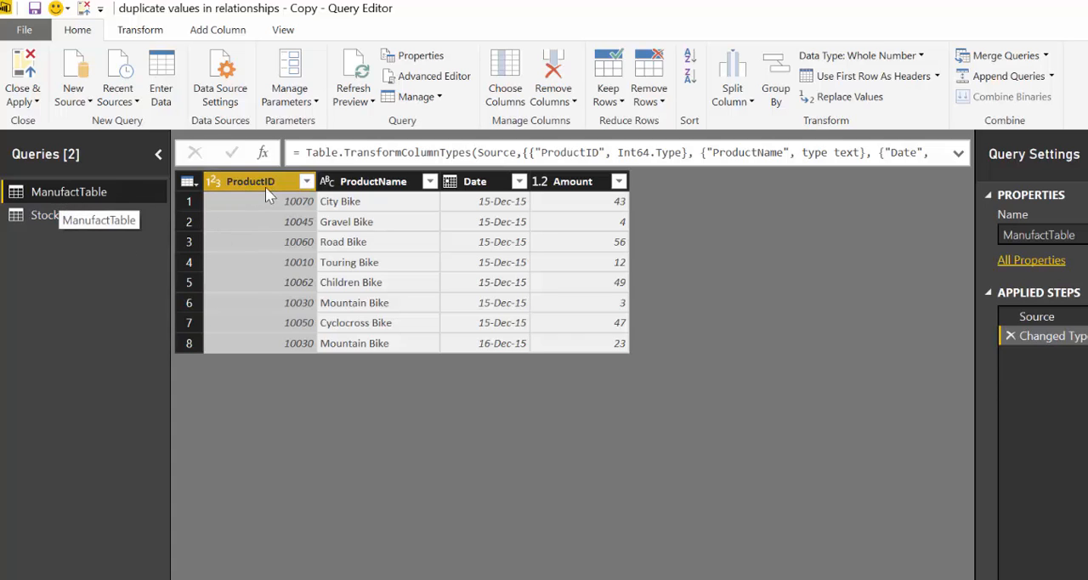
{"action": "right_click", "coordinate": [250, 181]}
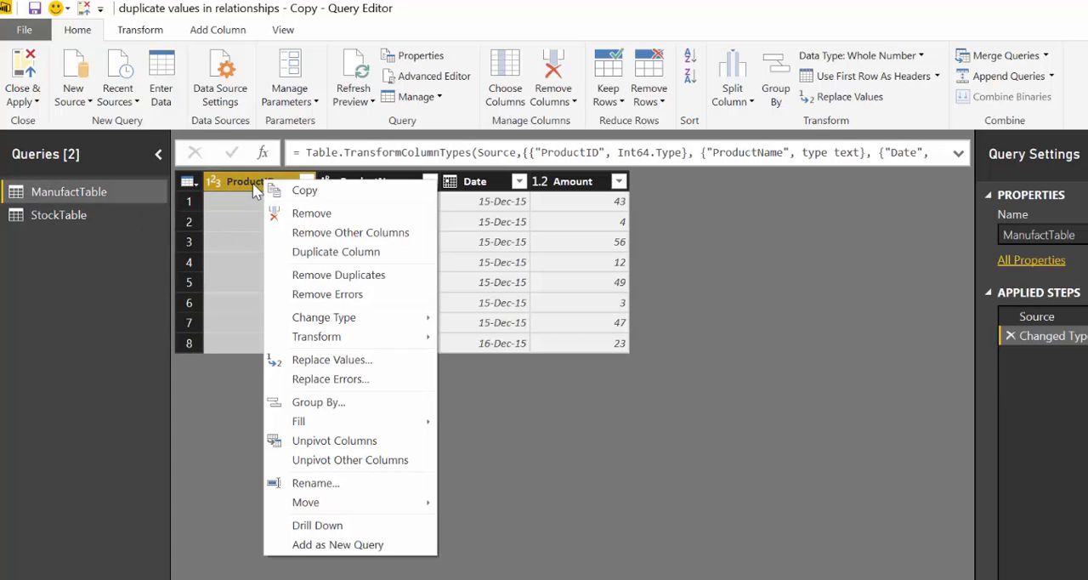
{"action": "mouse_move", "coordinate": [337, 545]}
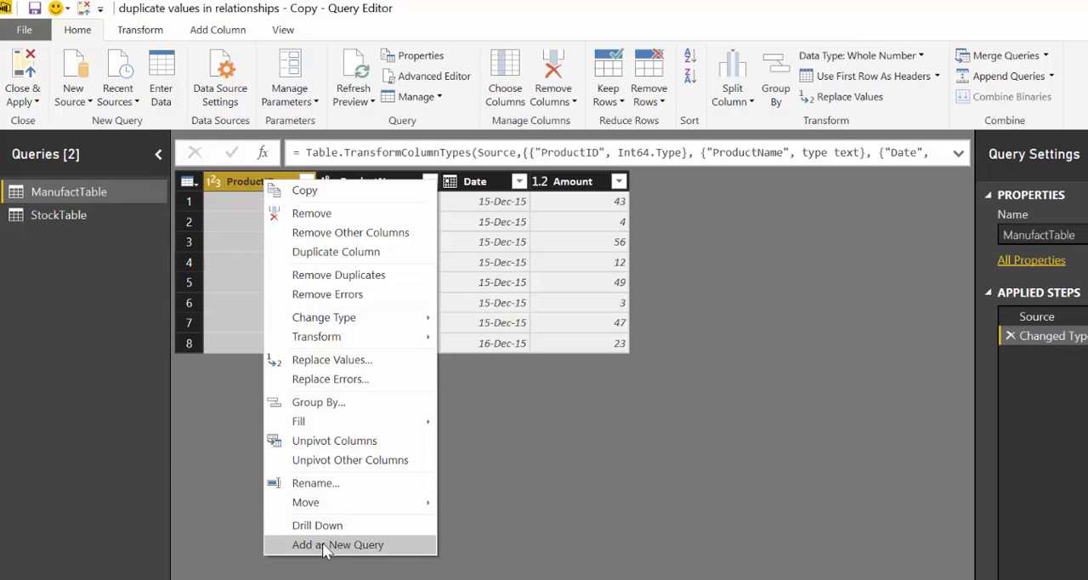
{"action": "left_click", "coordinate": [337, 544]}
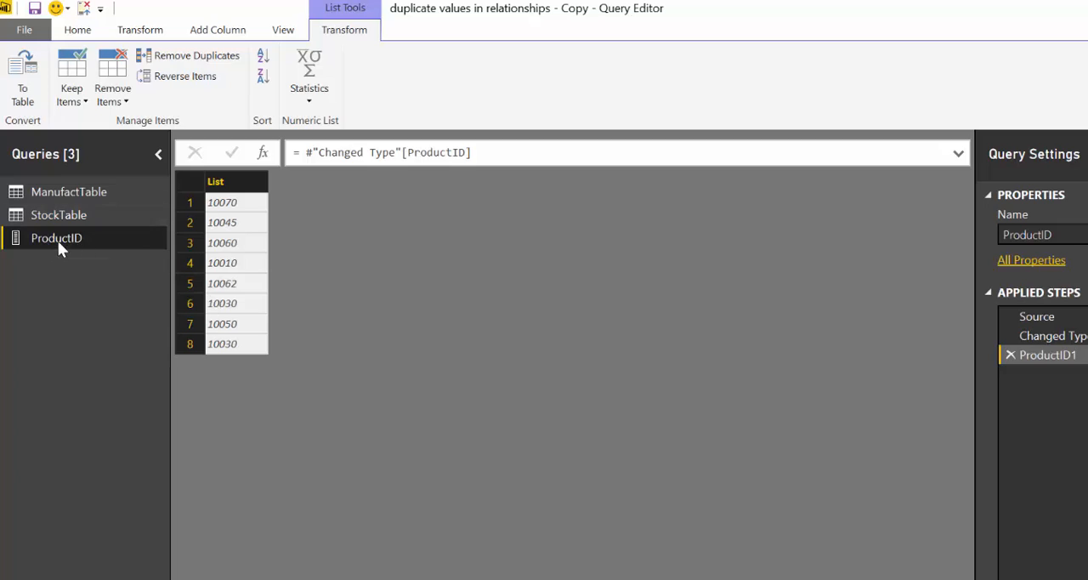
{"action": "mouse_move", "coordinate": [56, 238]}
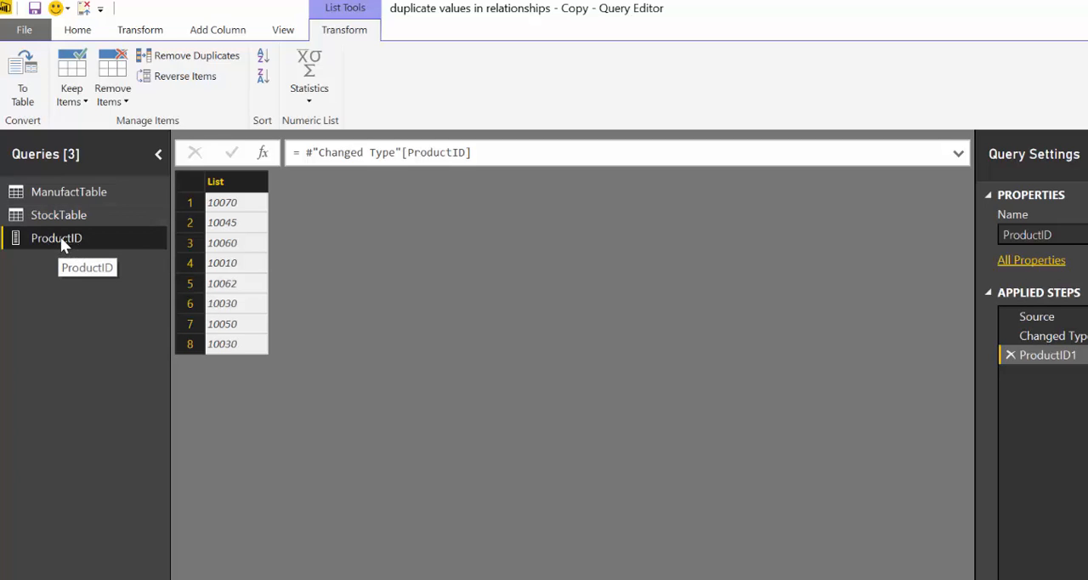
{"action": "mouse_move", "coordinate": [56, 238]}
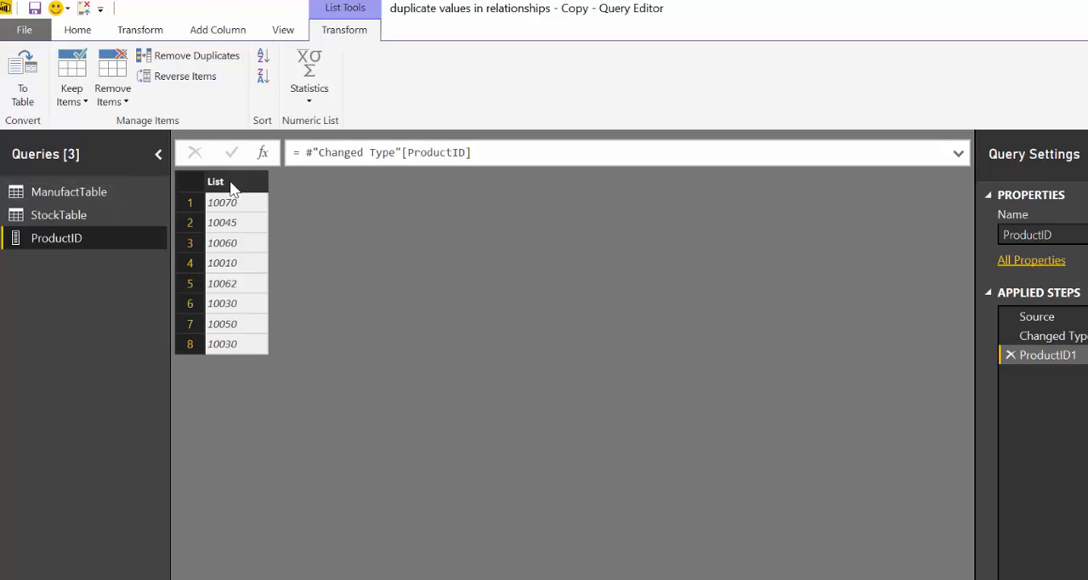
Convert the ProductID list into a one-column table
{"action": "right_click", "coordinate": [215, 180]}
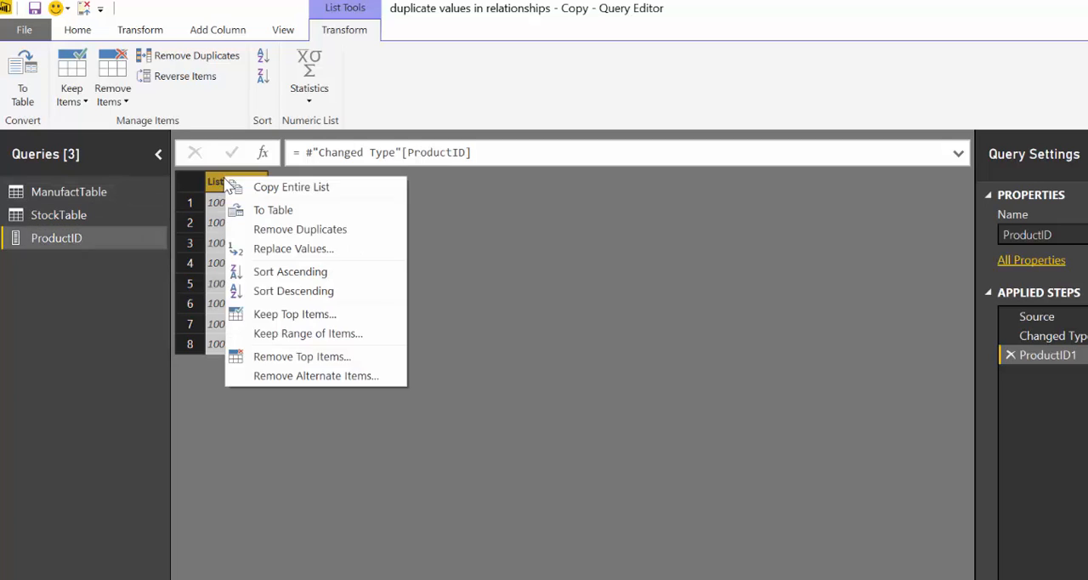
{"action": "mouse_move", "coordinate": [231, 191]}
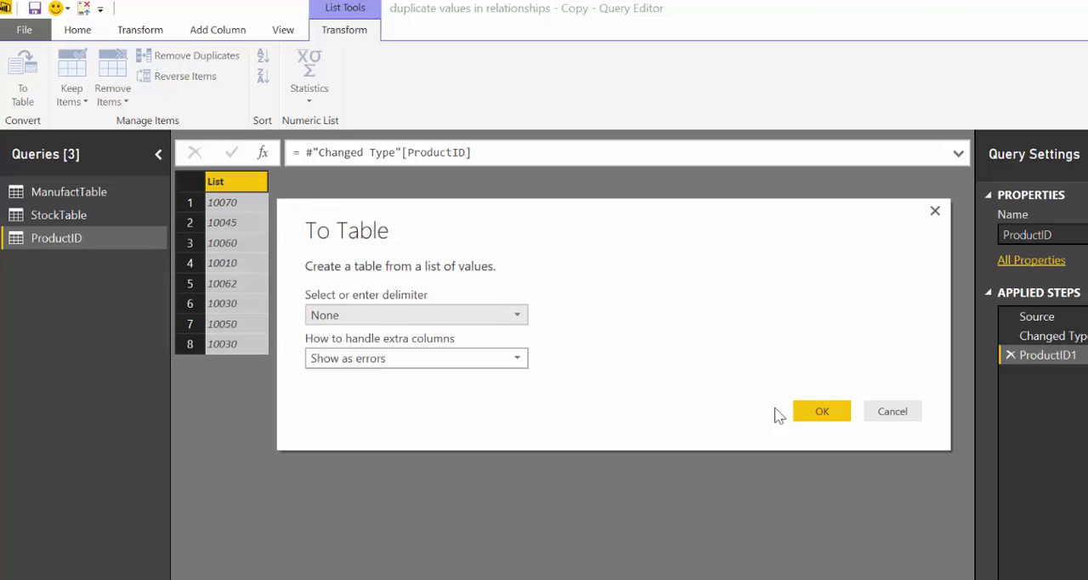
{"action": "left_click", "coordinate": [821, 412]}
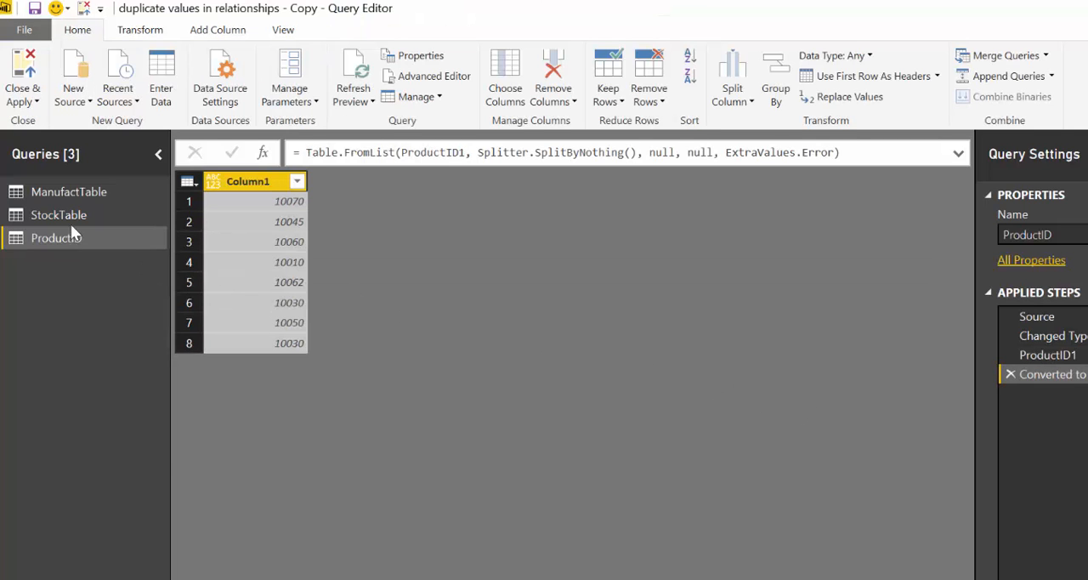
{"action": "left_click", "coordinate": [58, 214]}
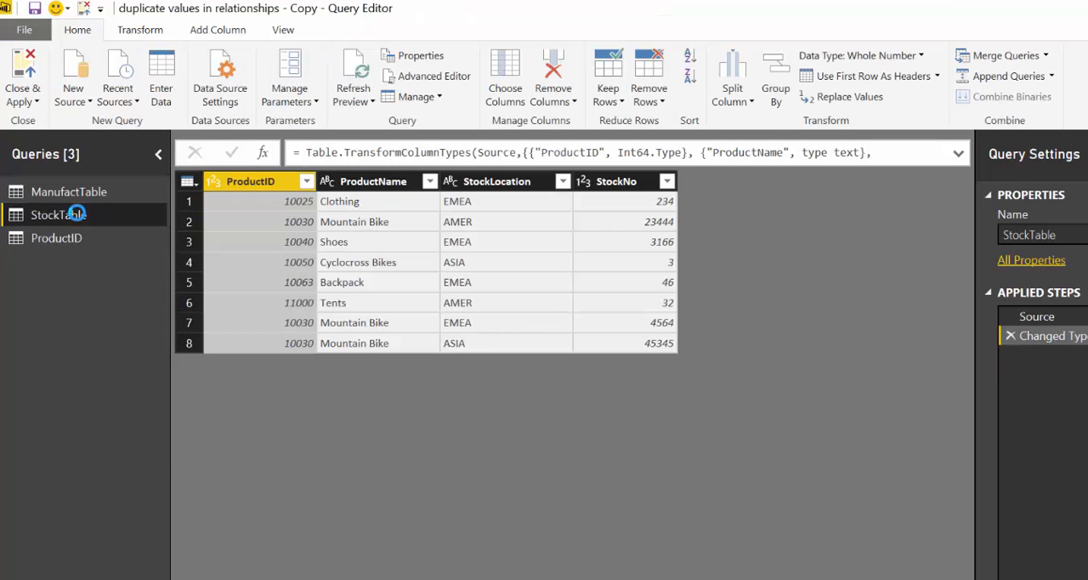
{"action": "right_click", "coordinate": [58, 214]}
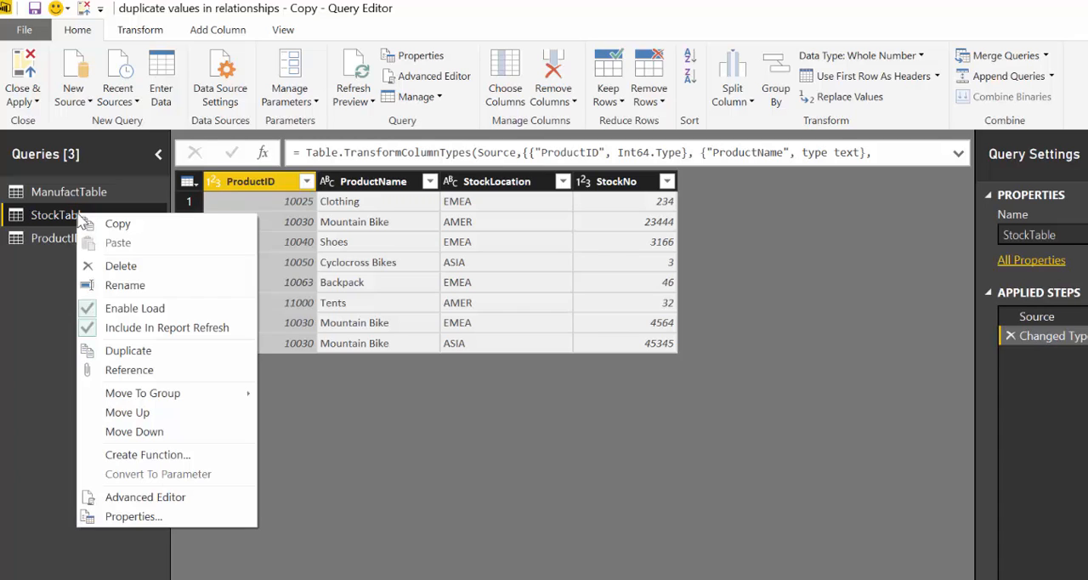
{"action": "right_click", "coordinate": [250, 180]}
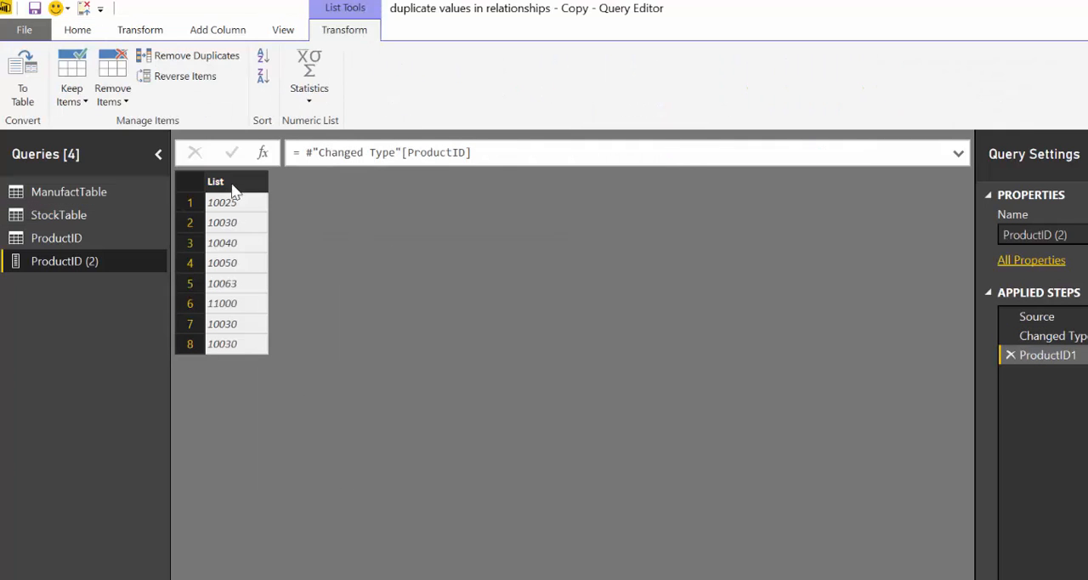
{"action": "left_click", "coordinate": [24, 80]}
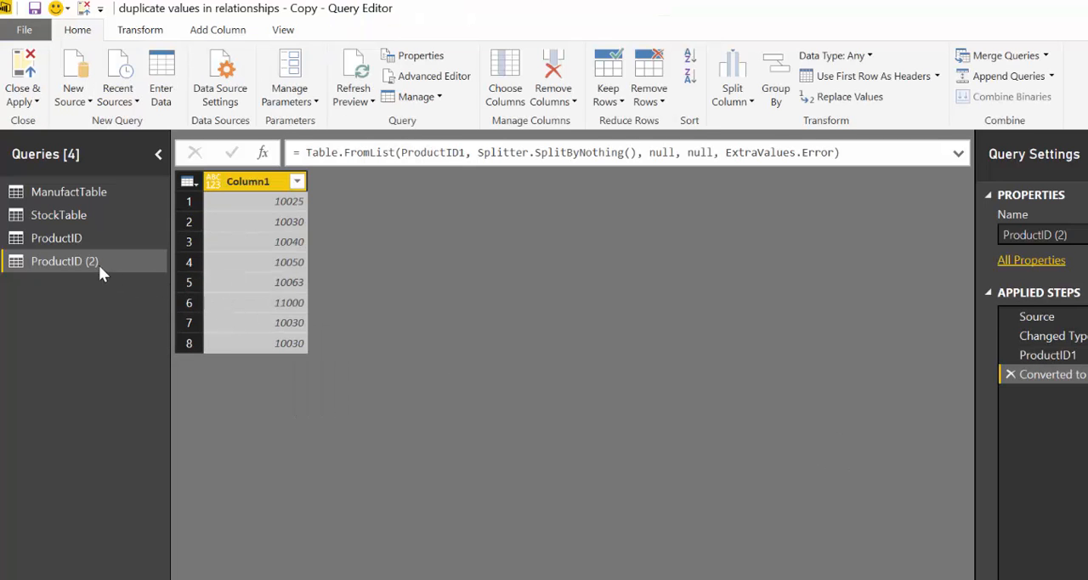
{"action": "left_click", "coordinate": [56, 238]}
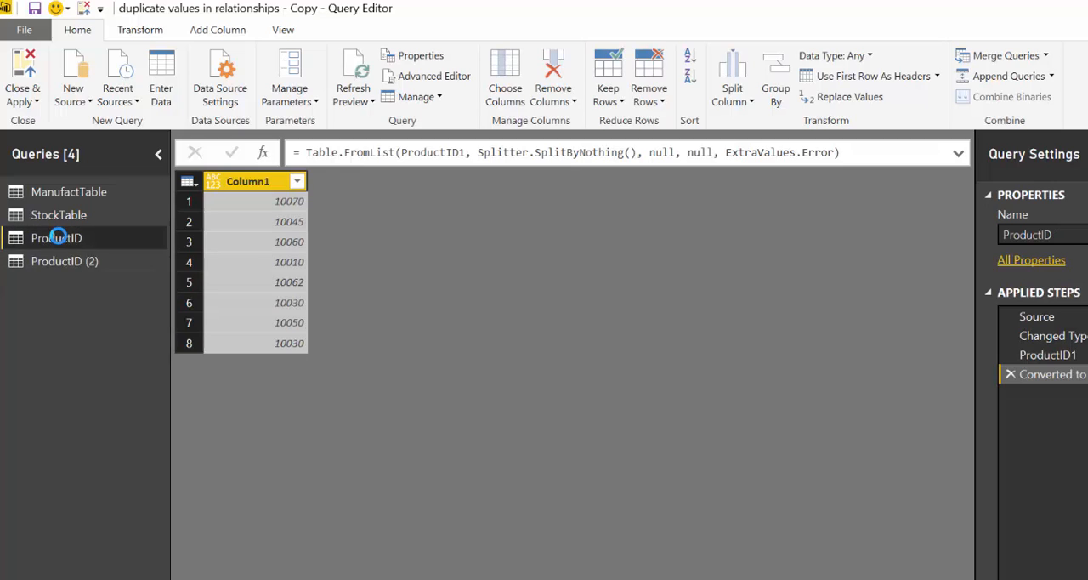
{"action": "mouse_move", "coordinate": [68, 272]}
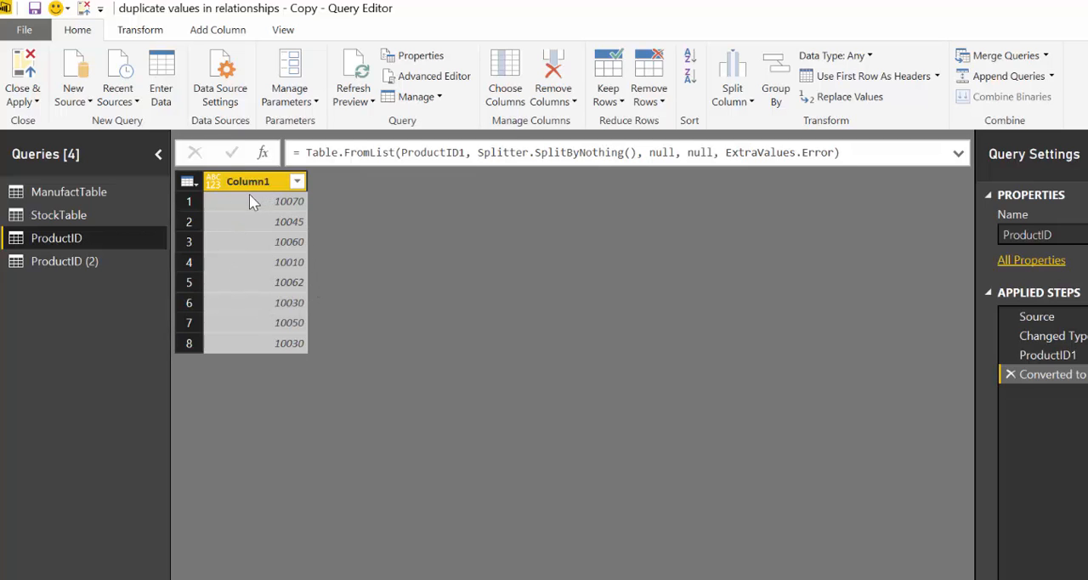
{"action": "mouse_move", "coordinate": [77, 281]}
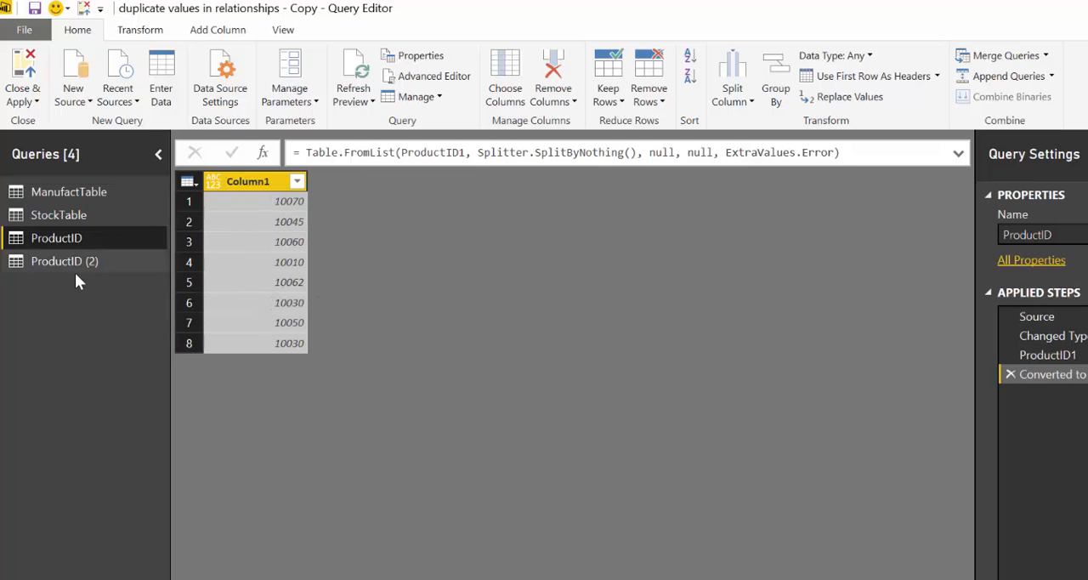
{"action": "left_click", "coordinate": [65, 262]}
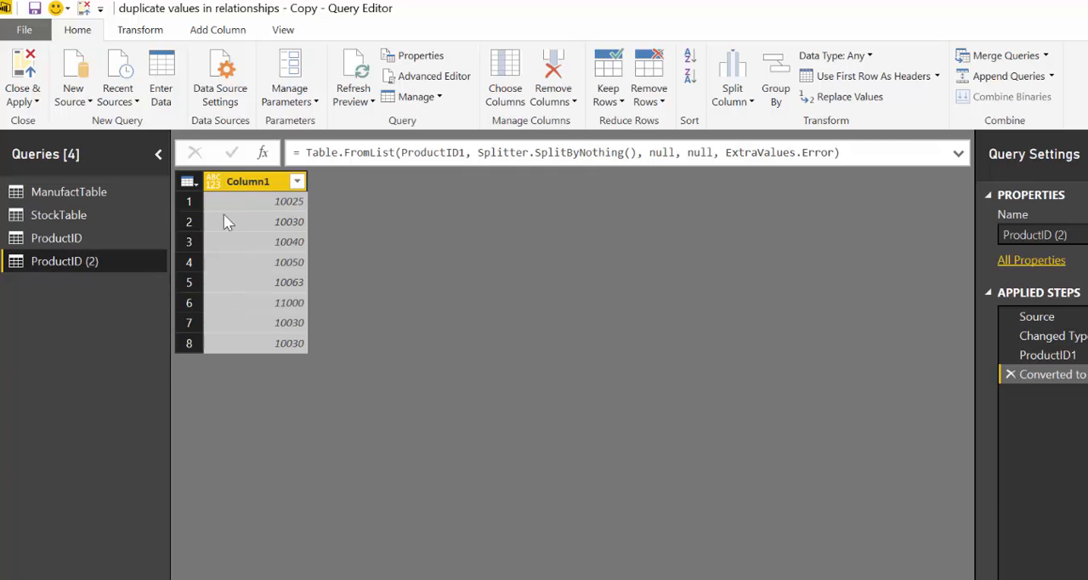
{"action": "left_click", "coordinate": [56, 238]}
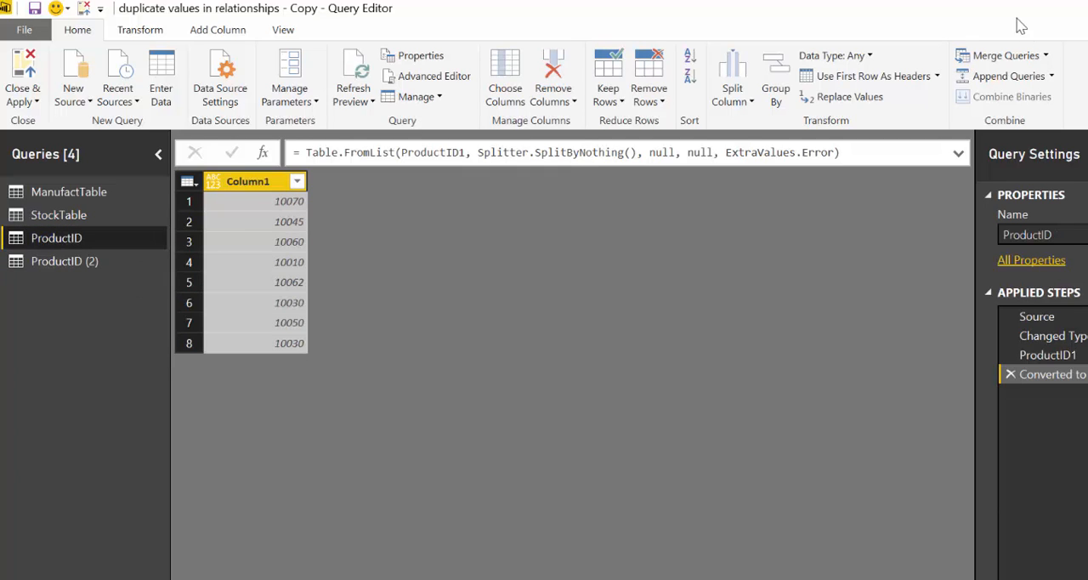
Append ProductID (2) onto the ProductID query, giving a combined 16-row list
{"action": "left_click", "coordinate": [1010, 75]}
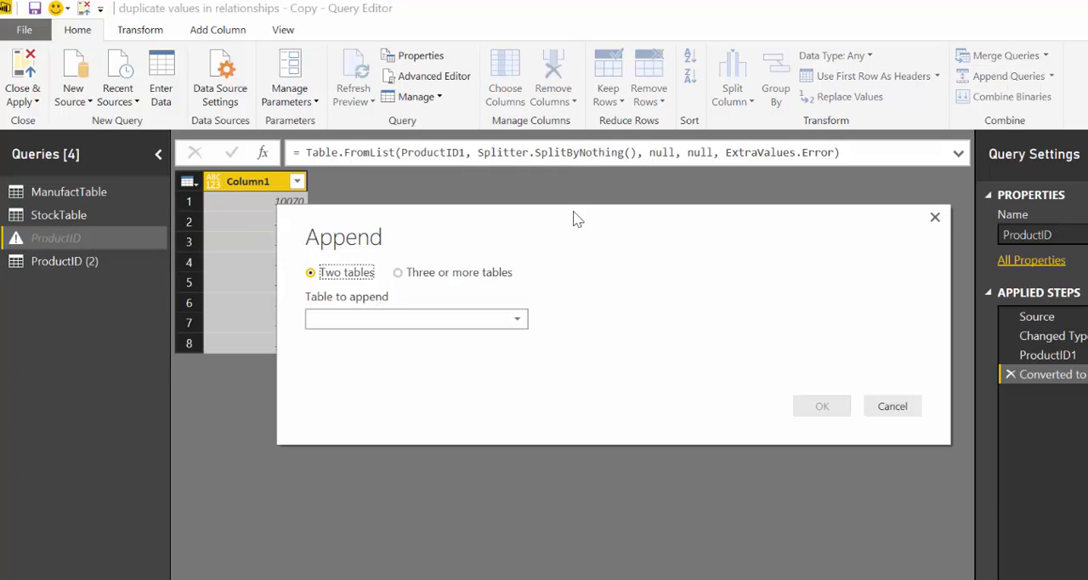
{"action": "left_click", "coordinate": [415, 318]}
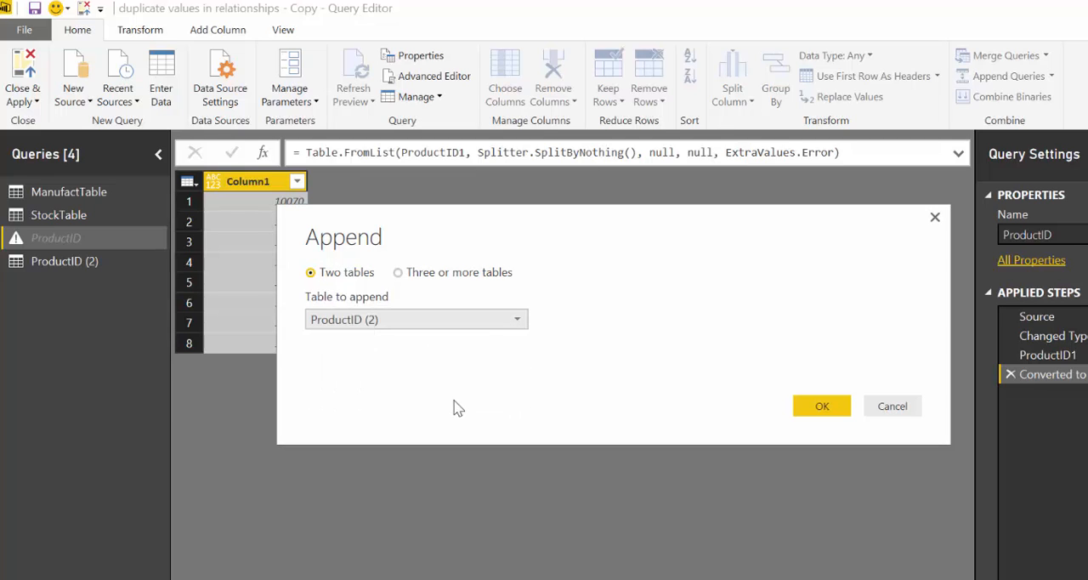
{"action": "mouse_move", "coordinate": [824, 407]}
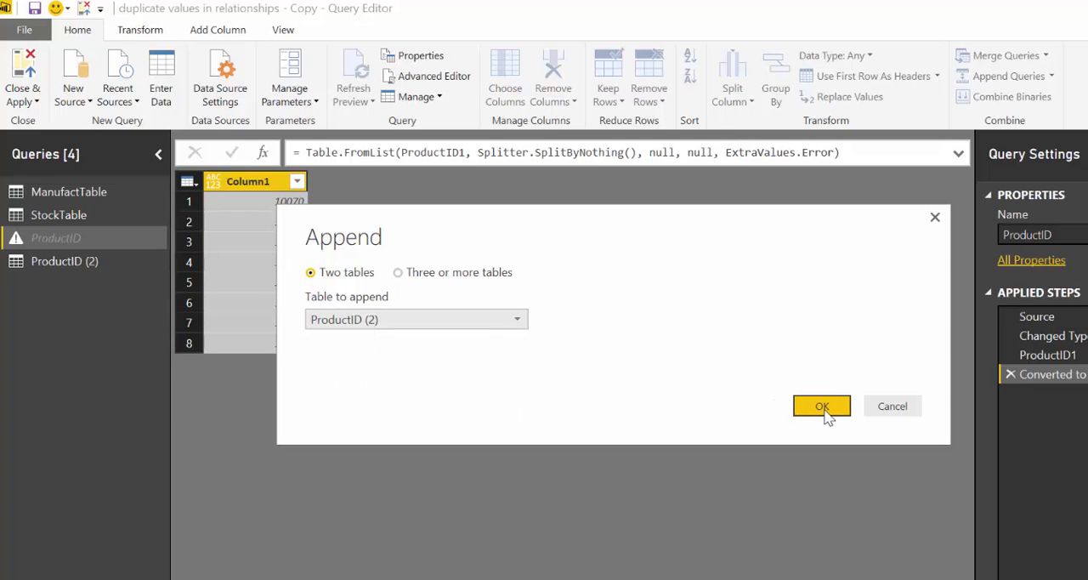
{"action": "left_click", "coordinate": [821, 406]}
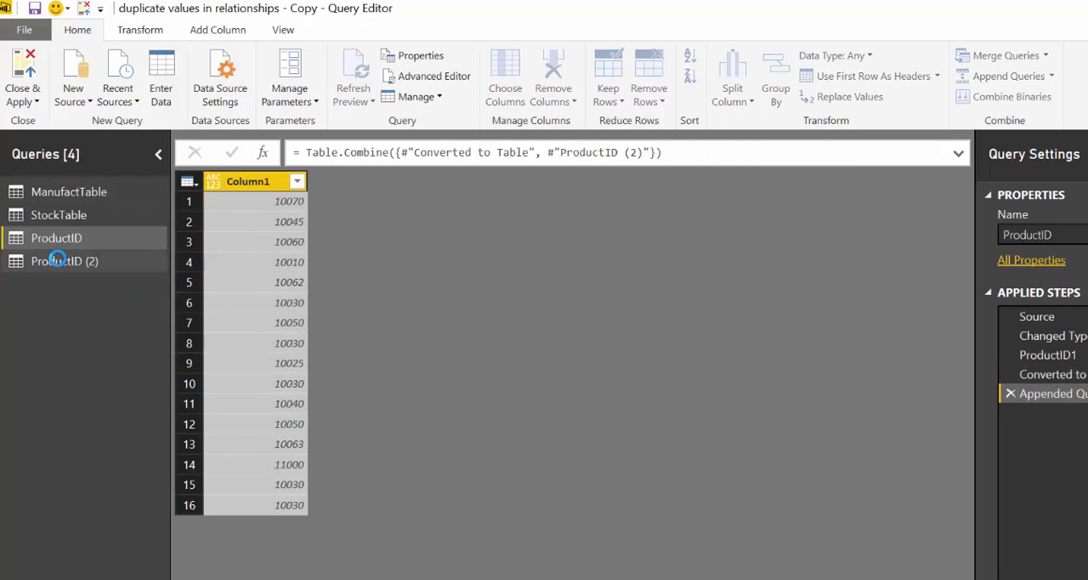
Check ProductID (2)'s values, return to ProductID and select Column1
{"action": "left_click", "coordinate": [56, 238]}
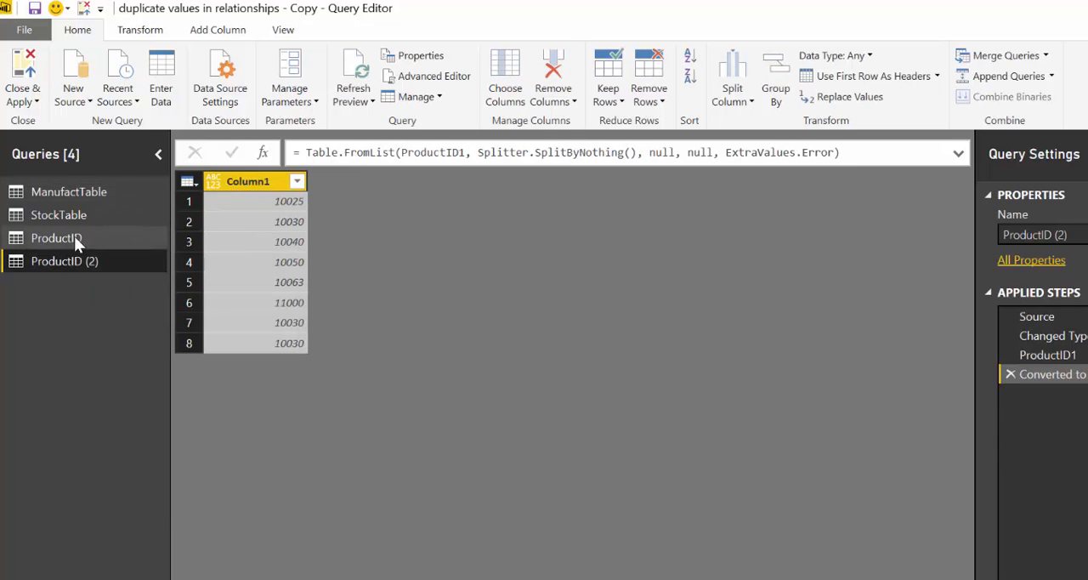
{"action": "left_click", "coordinate": [56, 238]}
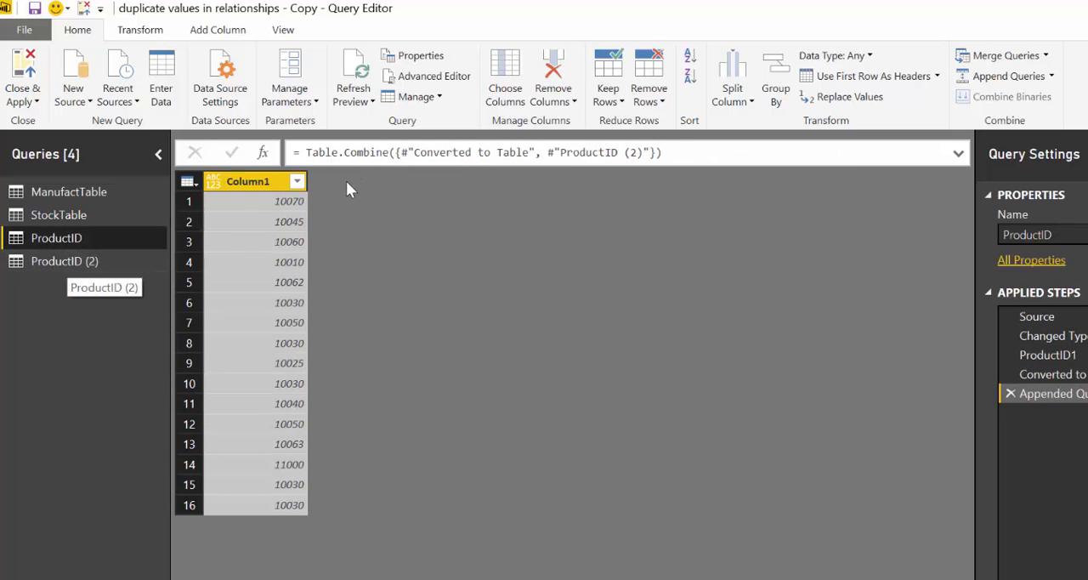
{"action": "mouse_move", "coordinate": [225, 411]}
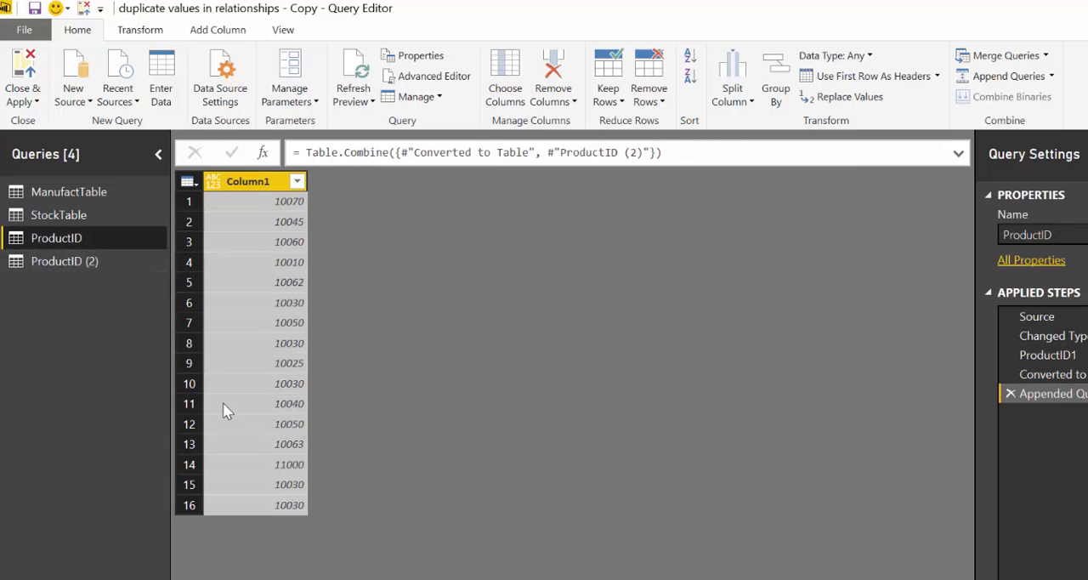
{"action": "left_click", "coordinate": [248, 180]}
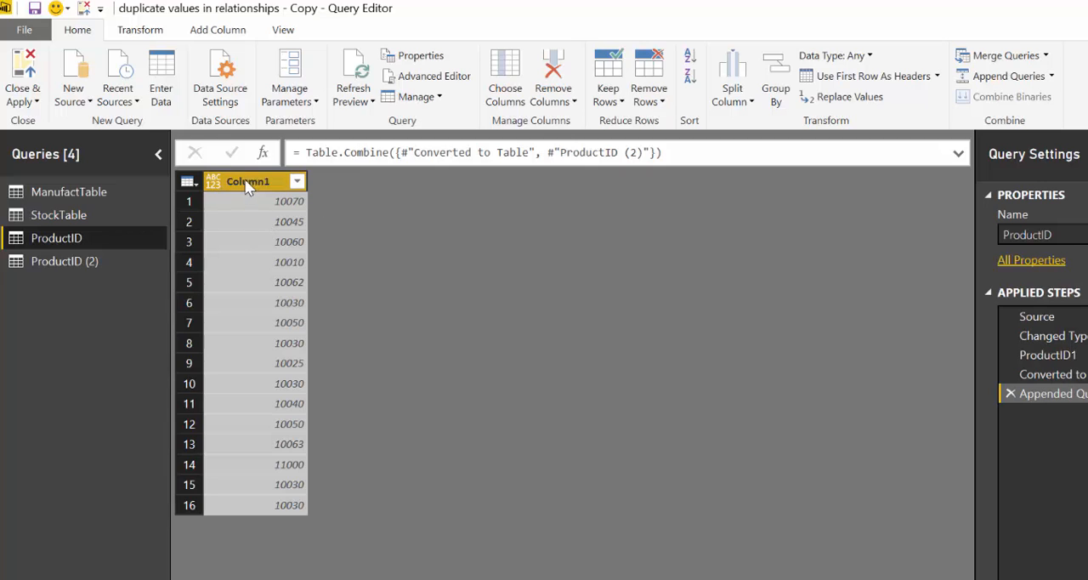
Remove duplicates leaving 11 unique IDs, rename the column ProductIDKey, and Close & Apply
{"action": "right_click", "coordinate": [249, 181]}
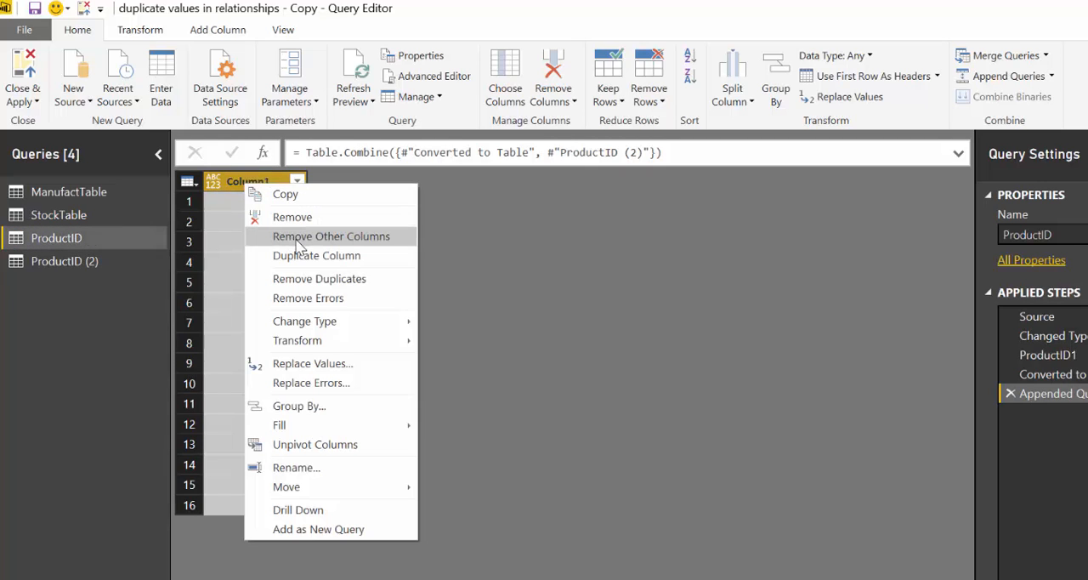
{"action": "left_click", "coordinate": [320, 279]}
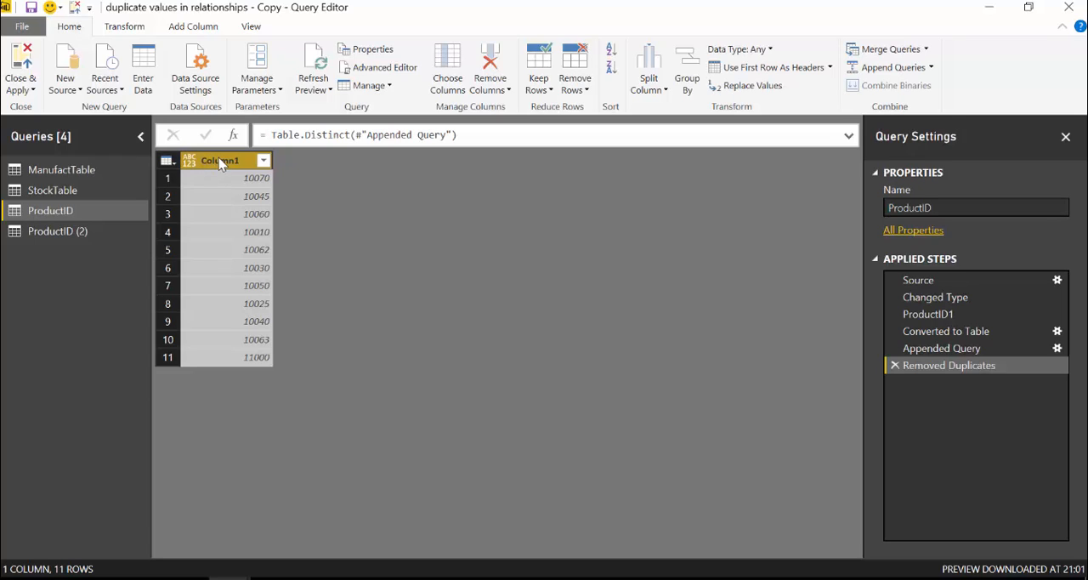
{"action": "double_click", "coordinate": [221, 159]}
{"action": "type", "text": "ProductIDKey"}
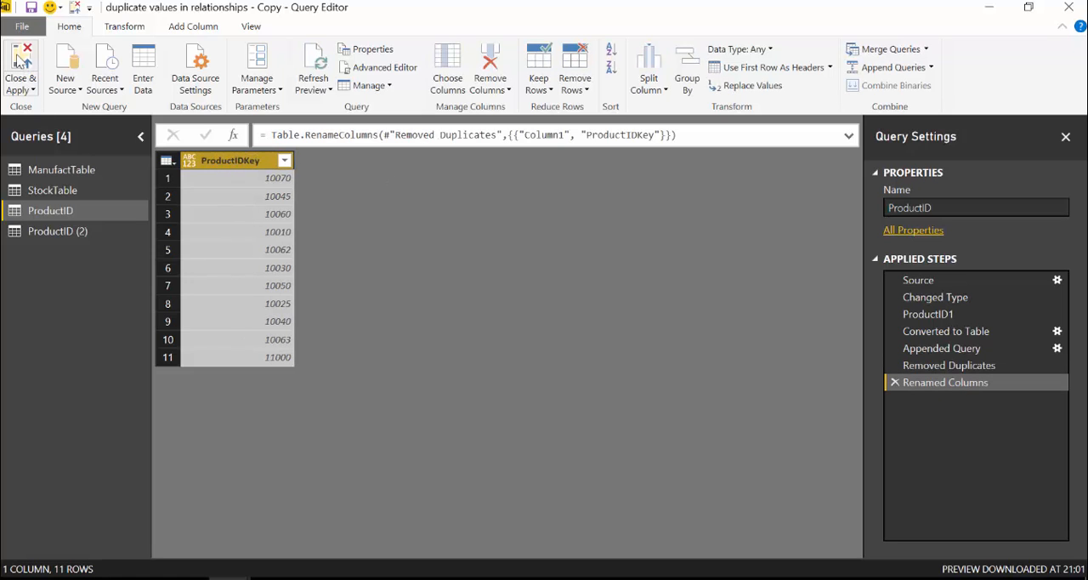
{"action": "left_click", "coordinate": [20, 68]}
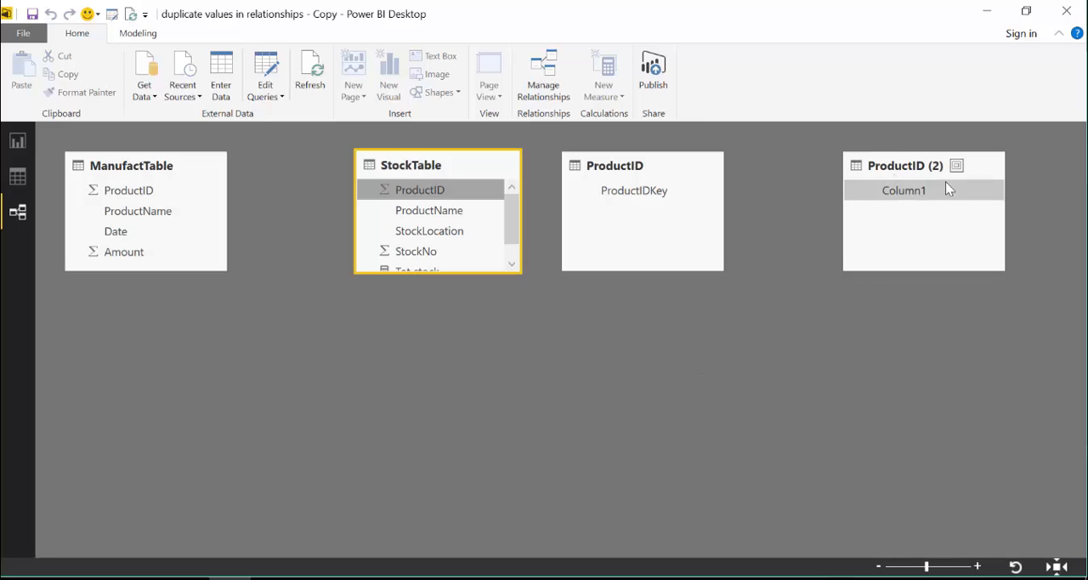
Disable Enable Load on ProductID (2) and continue past the data loss warning
{"action": "left_click", "coordinate": [265, 77]}
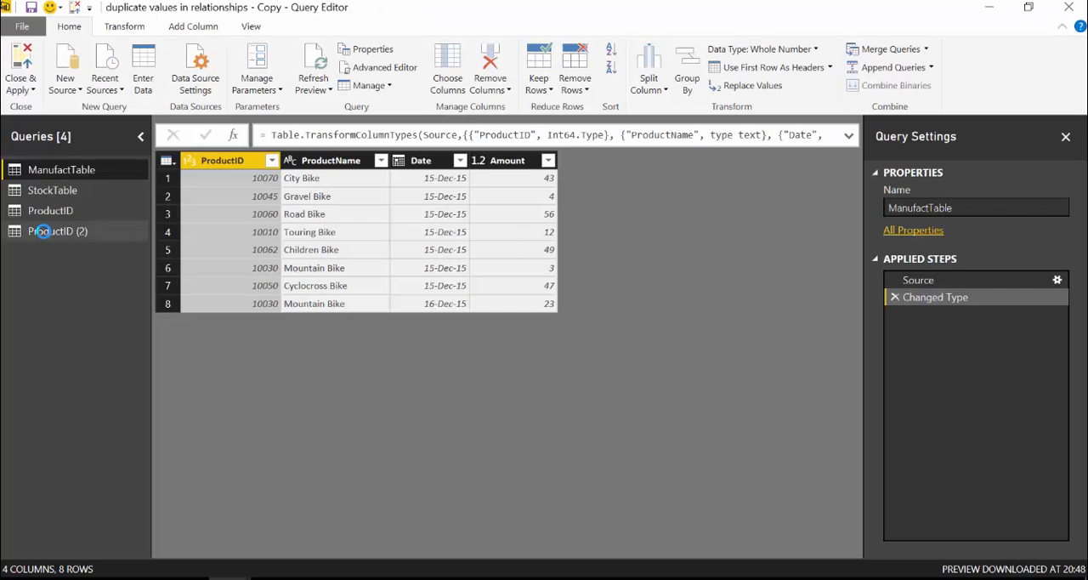
{"action": "right_click", "coordinate": [57, 231]}
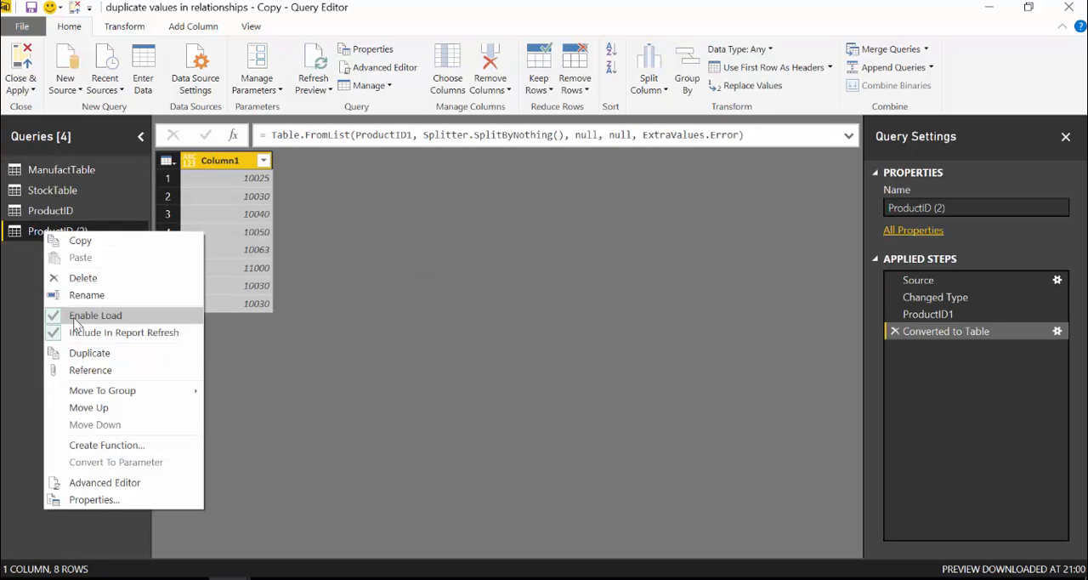
{"action": "left_click", "coordinate": [96, 316]}
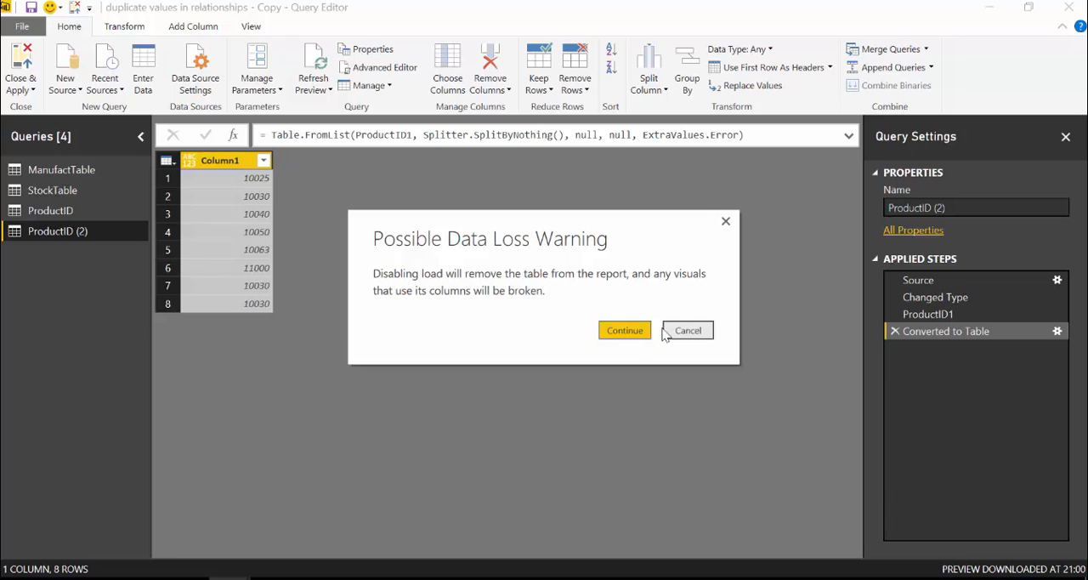
{"action": "left_click", "coordinate": [624, 330]}
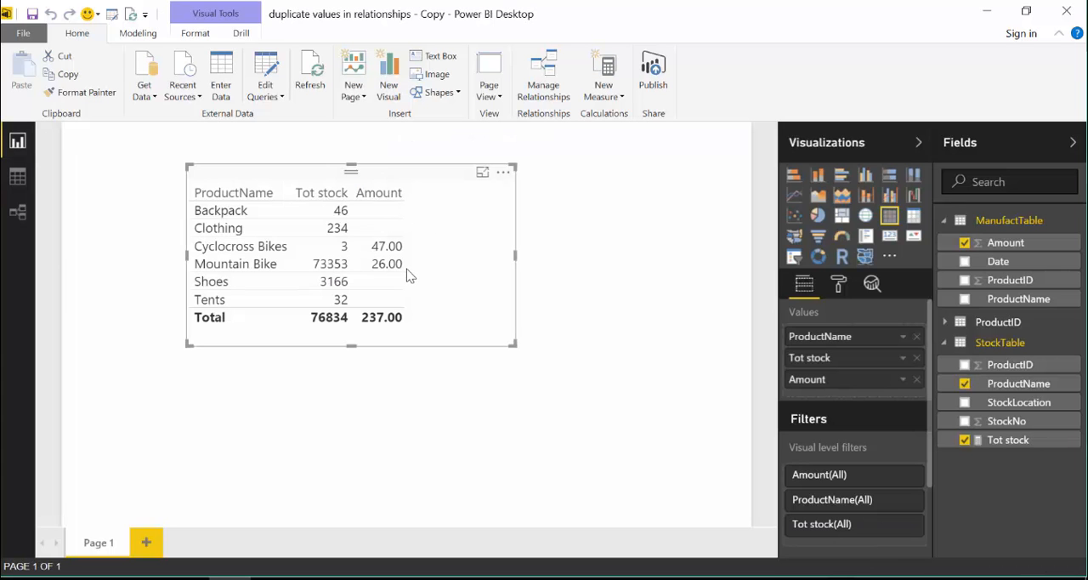
{"action": "mouse_move", "coordinate": [388, 248]}
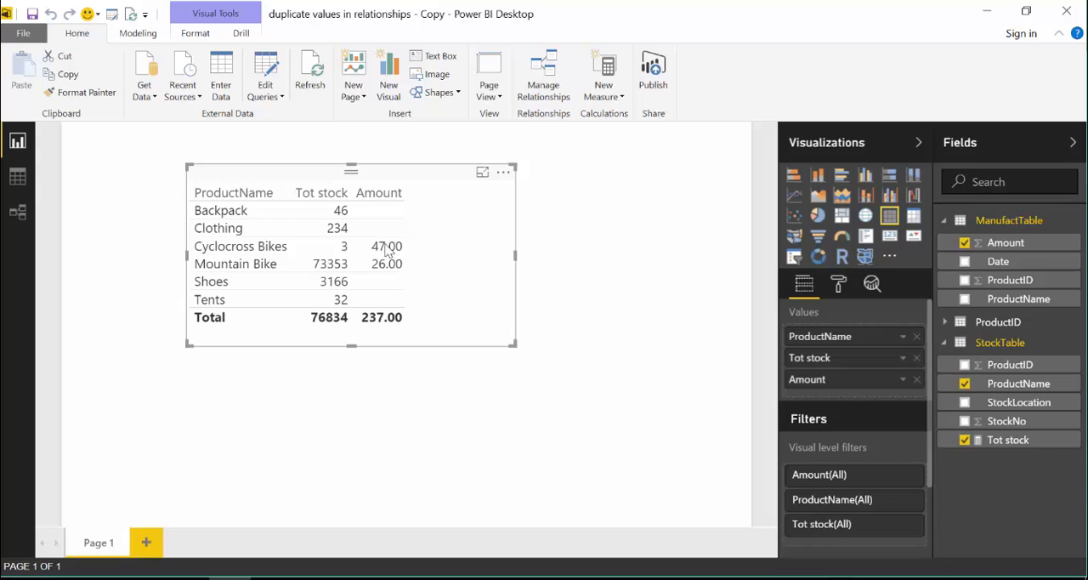
{"action": "mouse_move", "coordinate": [360, 272]}
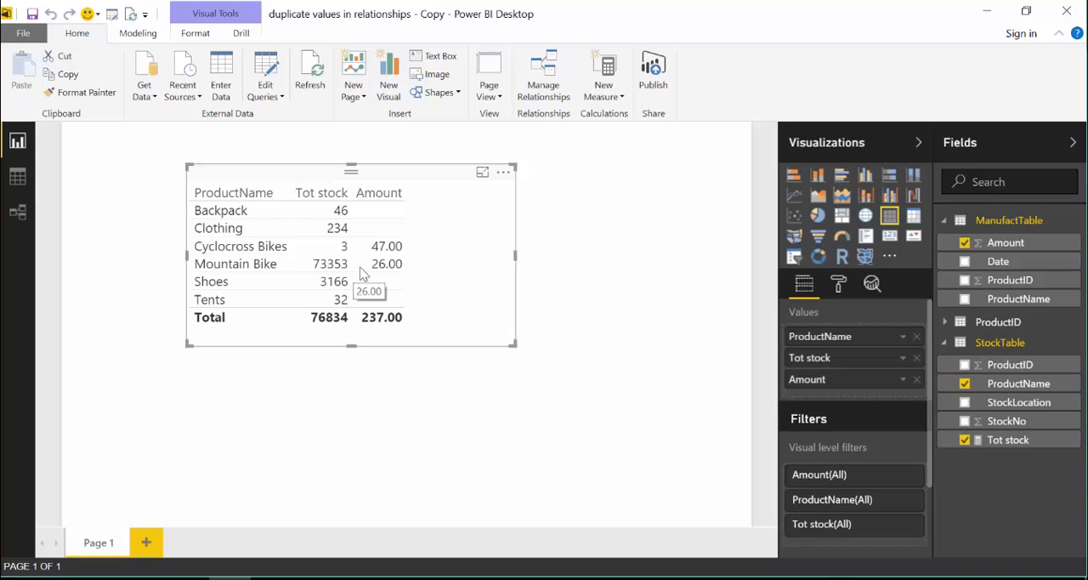
{"action": "mouse_move", "coordinate": [1045, 328]}
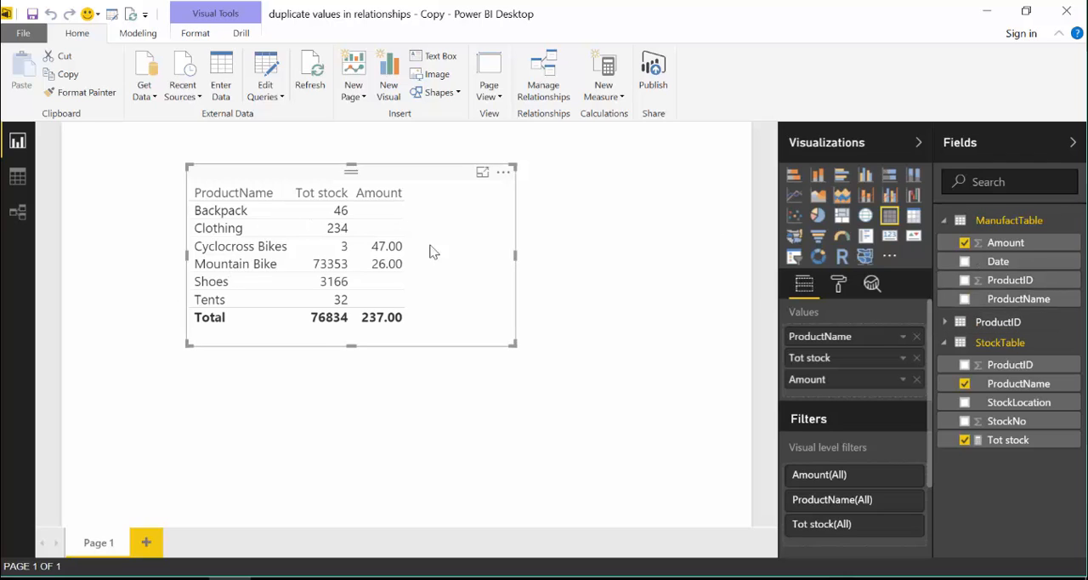
{"action": "mouse_move", "coordinate": [394, 255]}
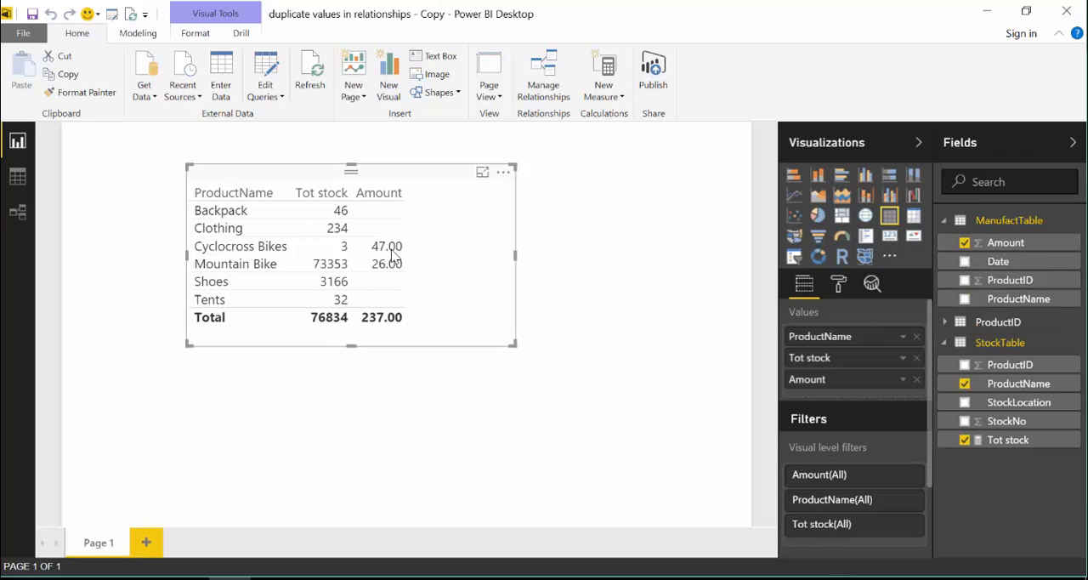
{"action": "mouse_move", "coordinate": [387, 264]}
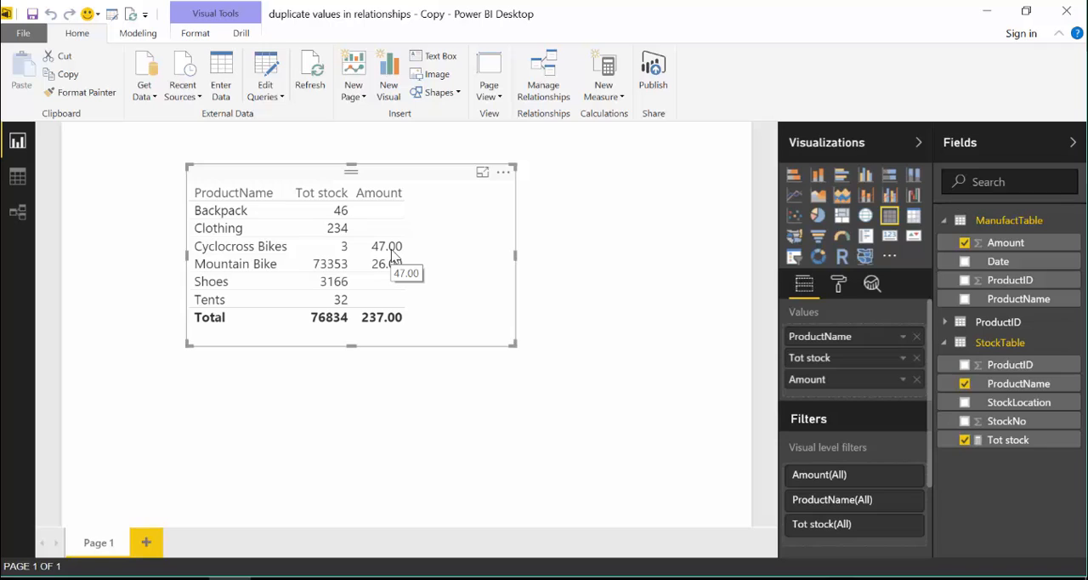
{"action": "mouse_move", "coordinate": [473, 299]}
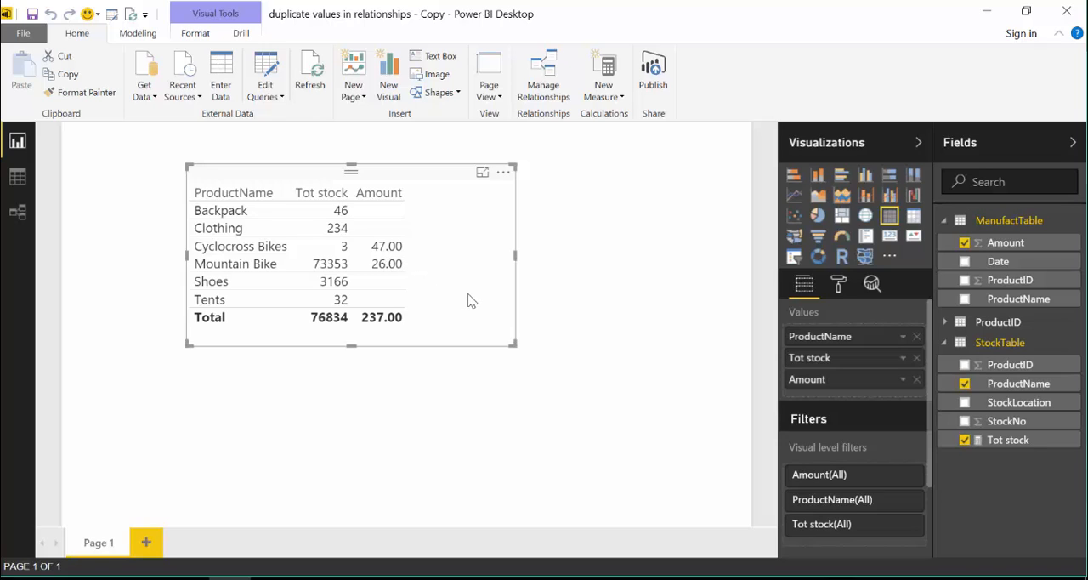